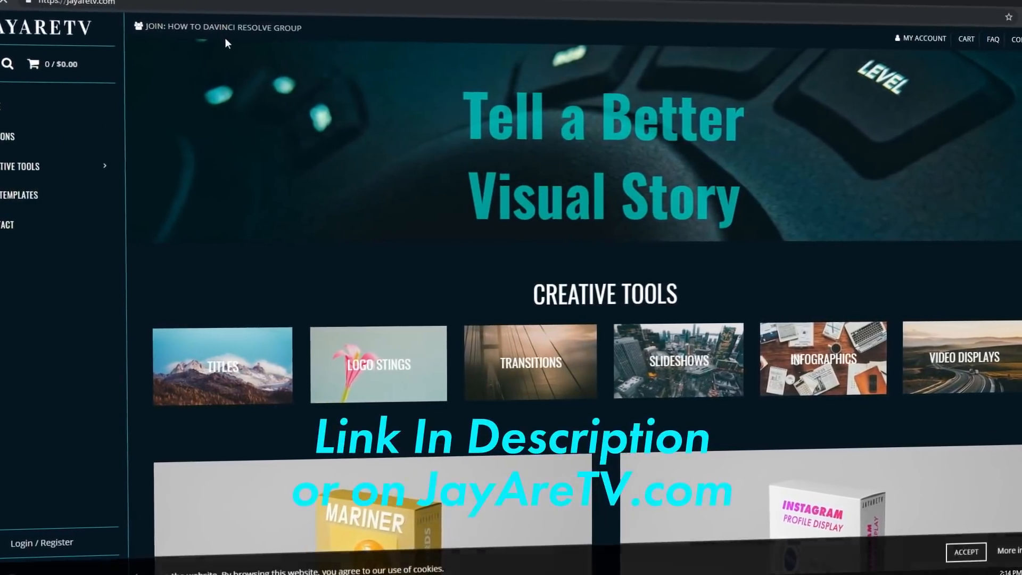
Make Background2 green, merge it over blue Background1 and mask the green with Ellipse1
click(233, 27)
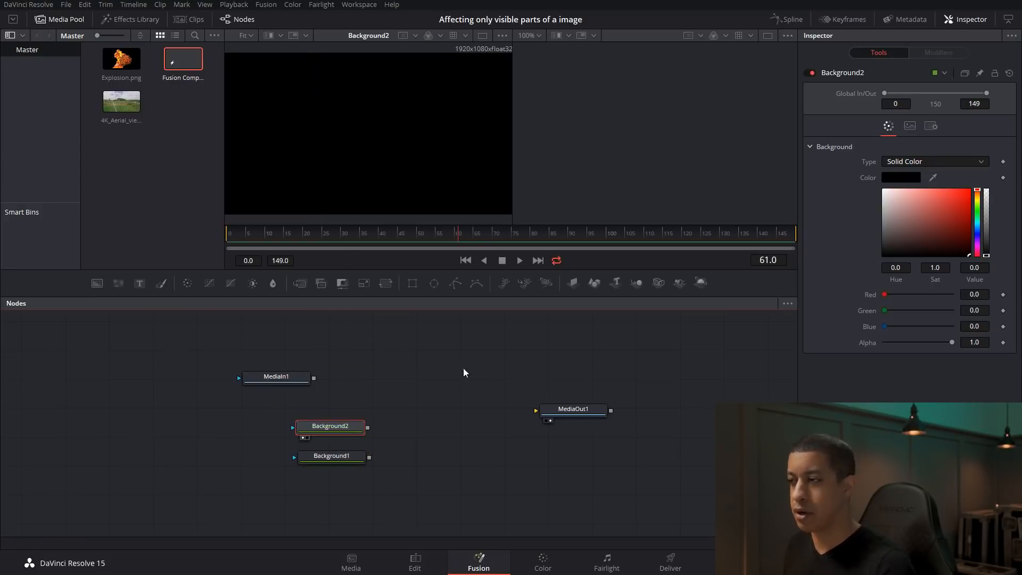
click(964, 204)
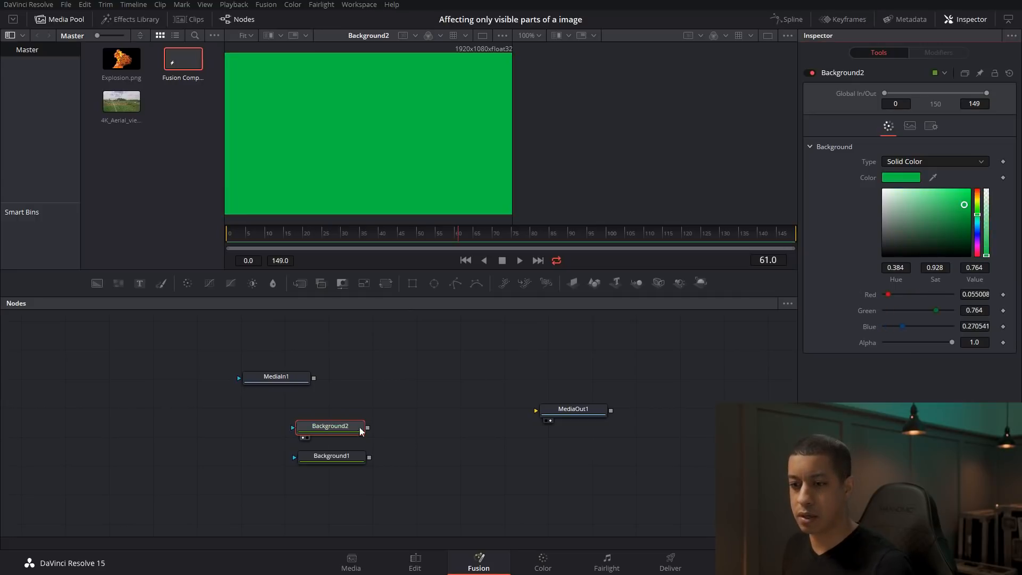
click(331, 455)
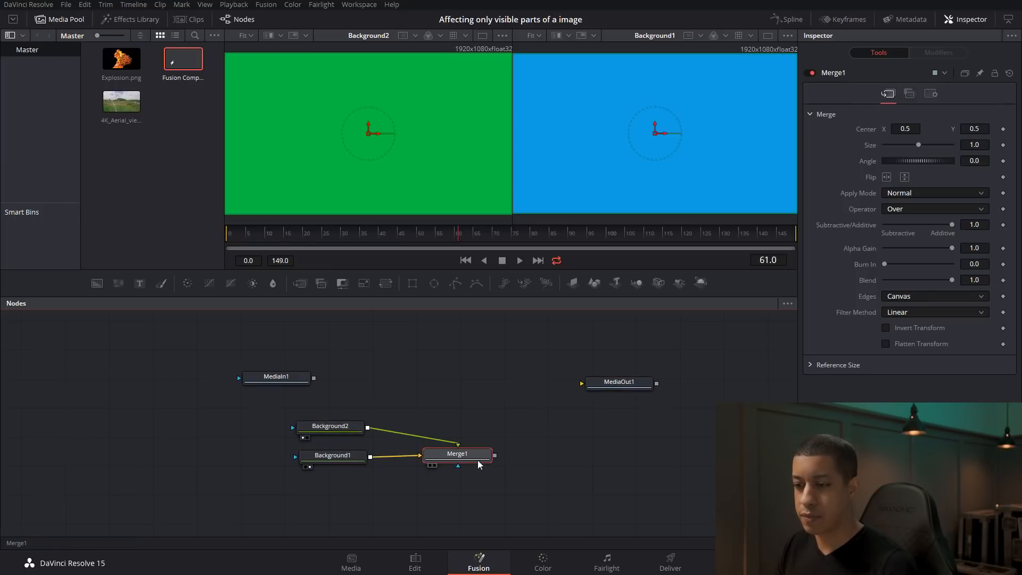
drag(458, 453, 487, 464)
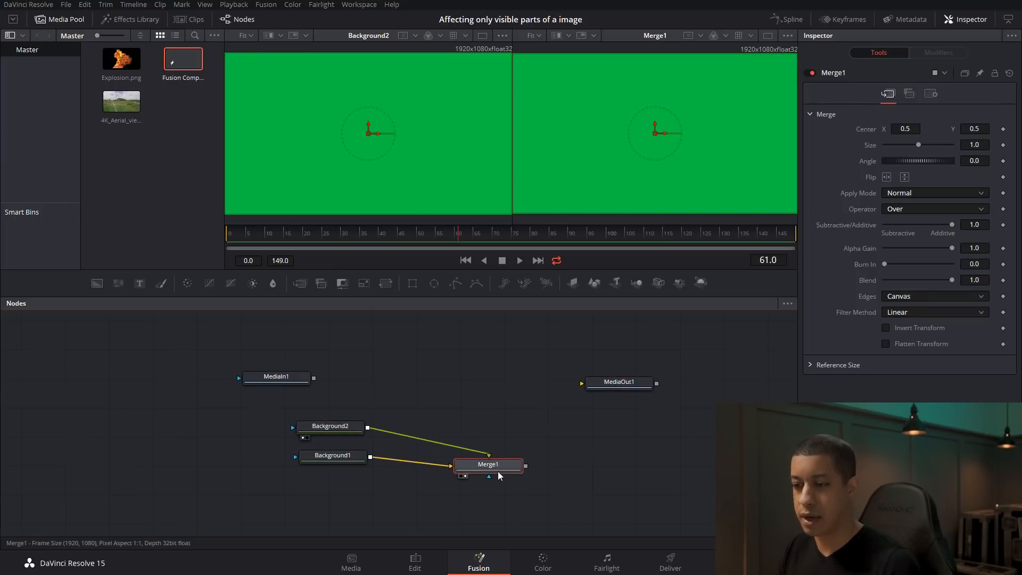
click(330, 426)
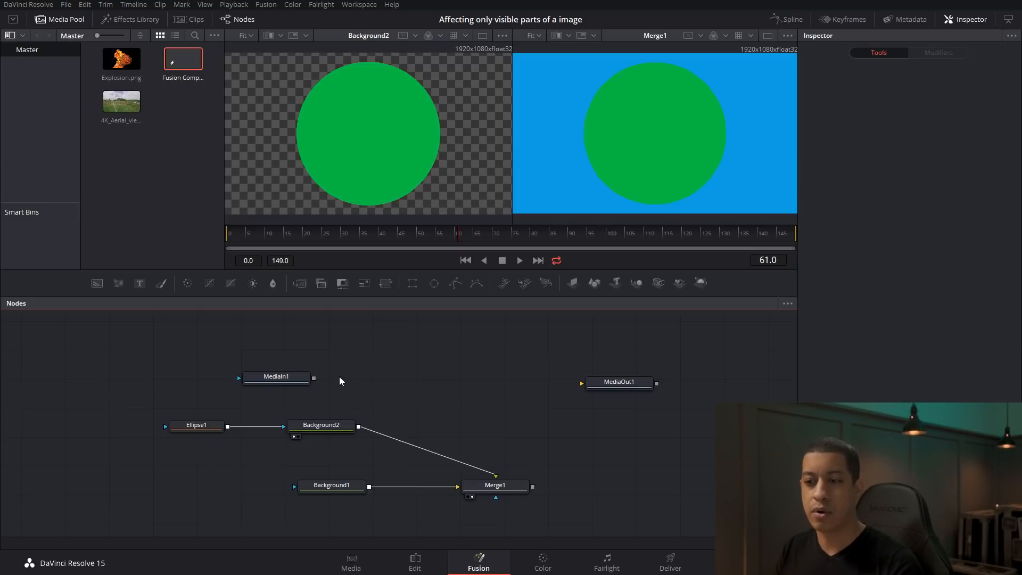
Insert ColorCorrector1 after Background2 and raise its Contrast to about 2.11
click(320, 424)
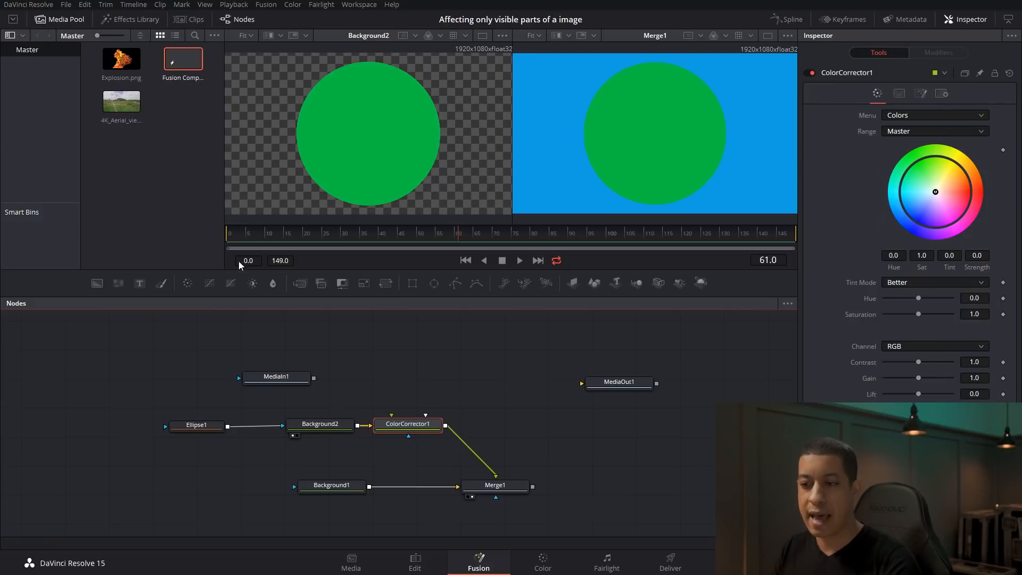
mouse_move(394, 375)
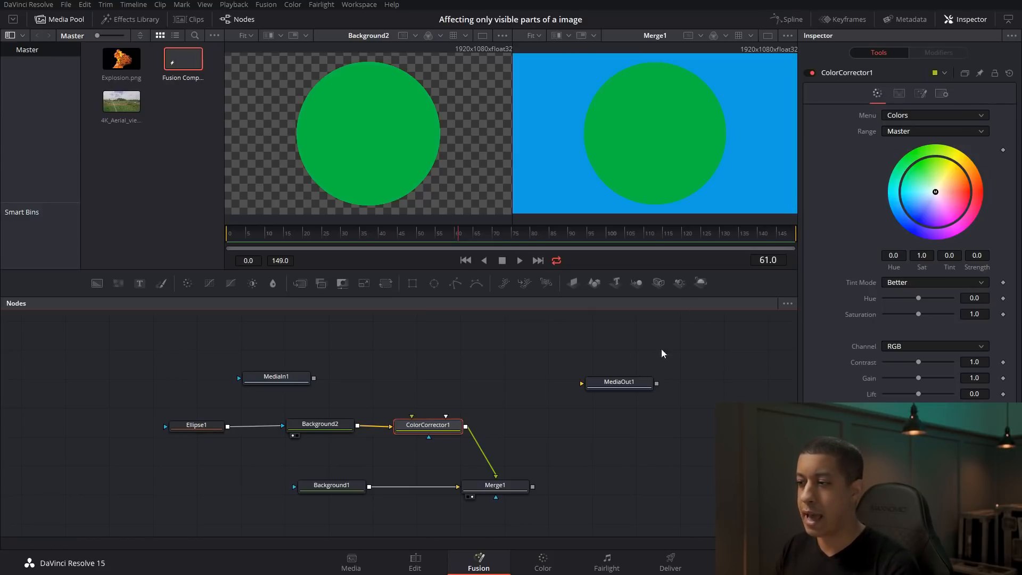
drag(919, 362, 929, 362)
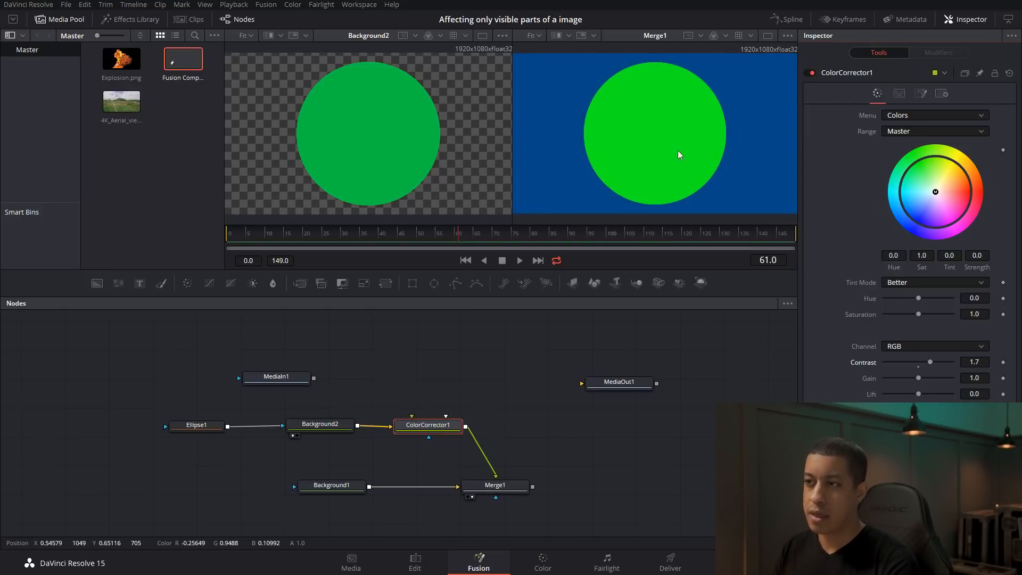
mouse_move(554, 172)
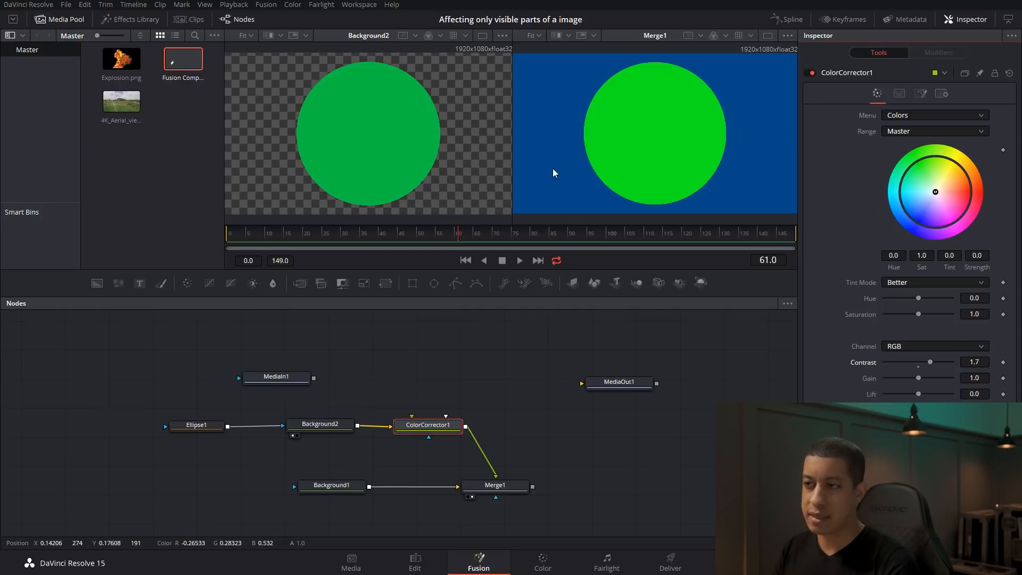
mouse_move(709, 328)
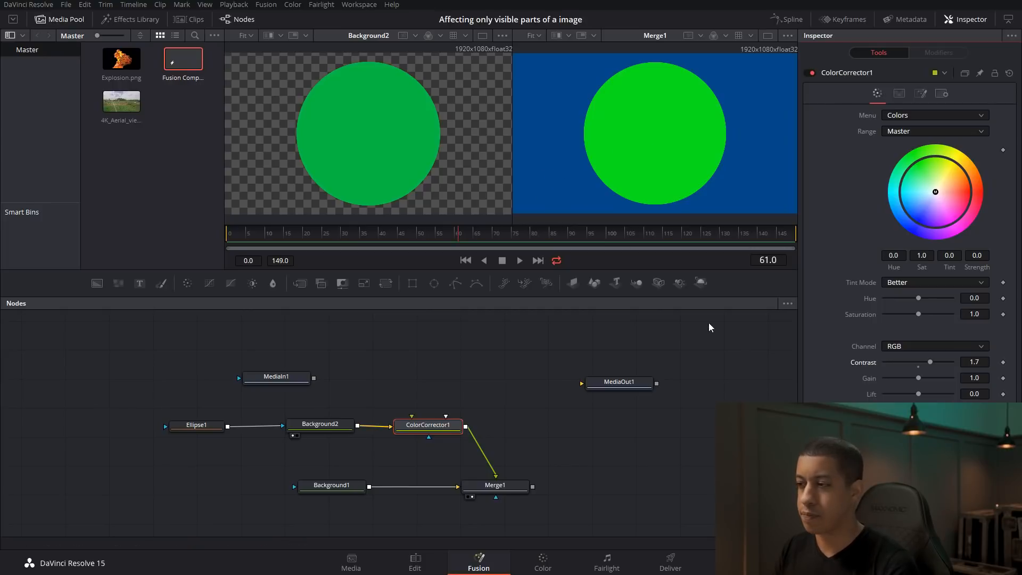
drag(929, 361, 937, 362)
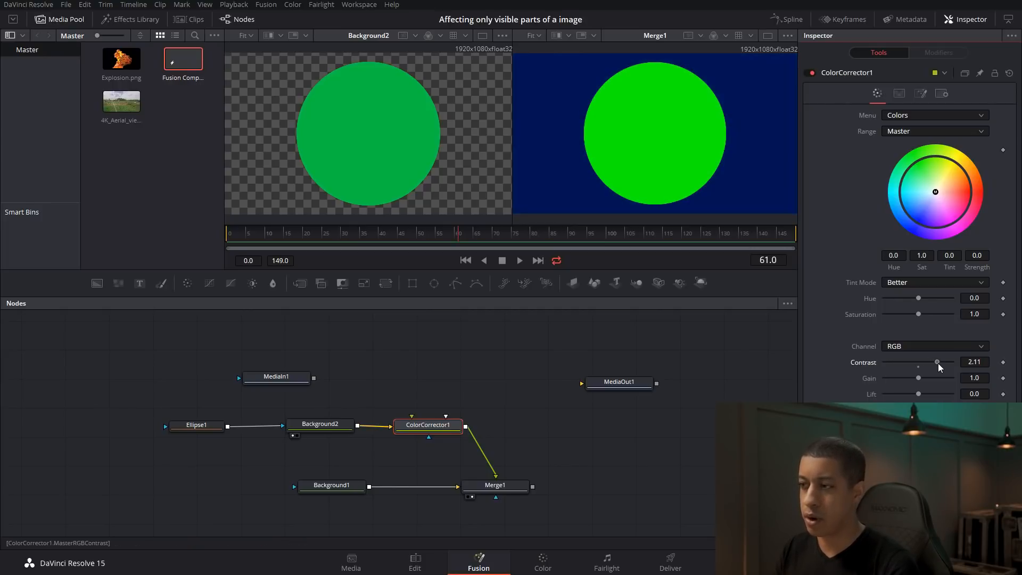
drag(937, 362, 934, 362)
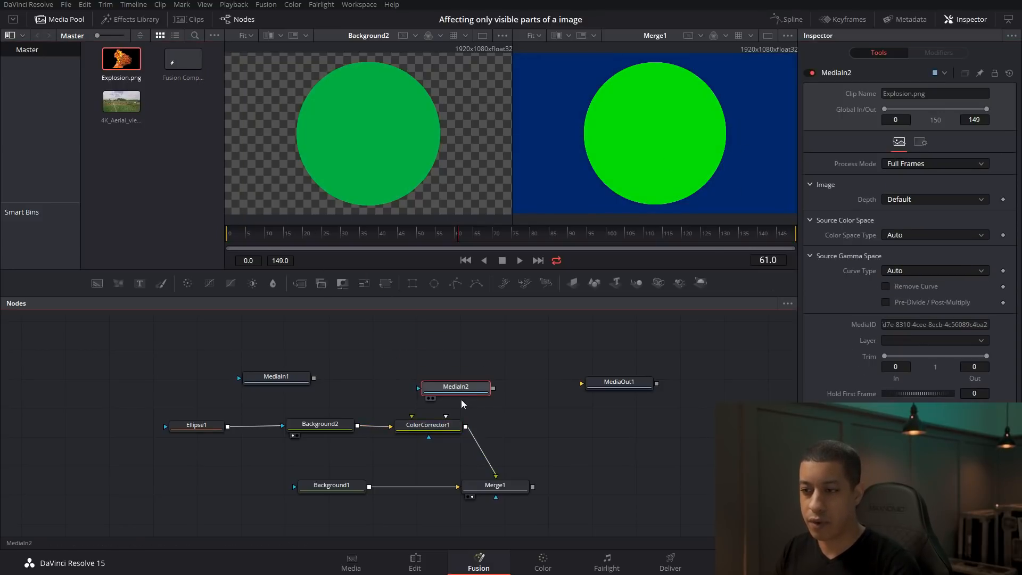
Feed Explosion.png (MediaIn2) into ColorCorrector1, fine-tune contrast and line the nodes up
drag(455, 385, 442, 384)
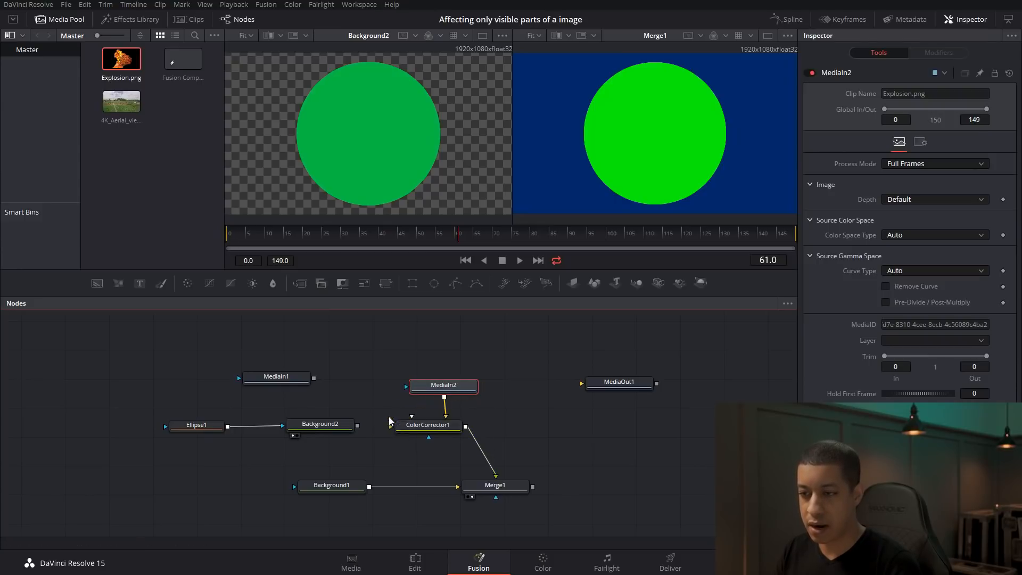
click(495, 485)
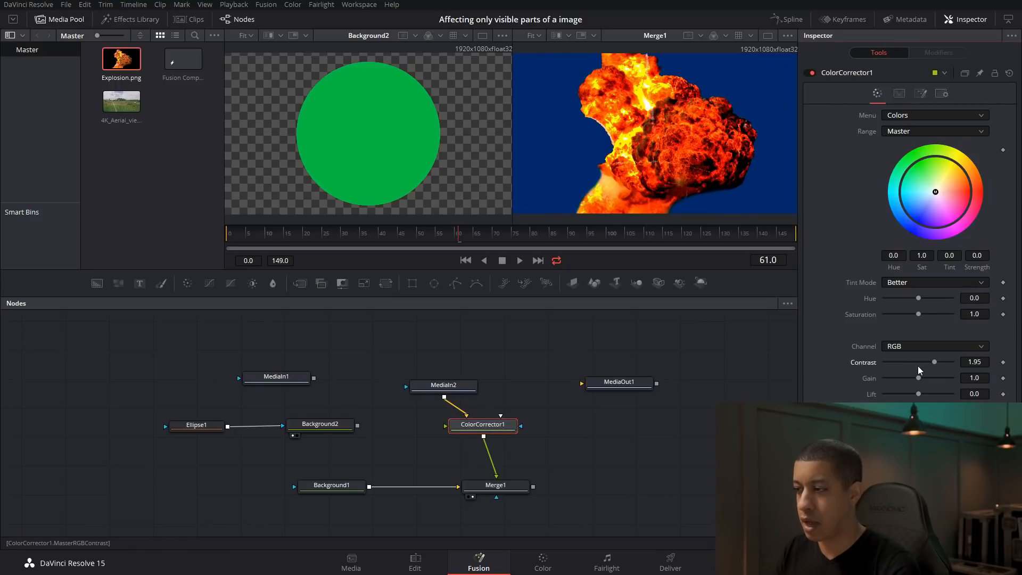
drag(935, 361, 937, 361)
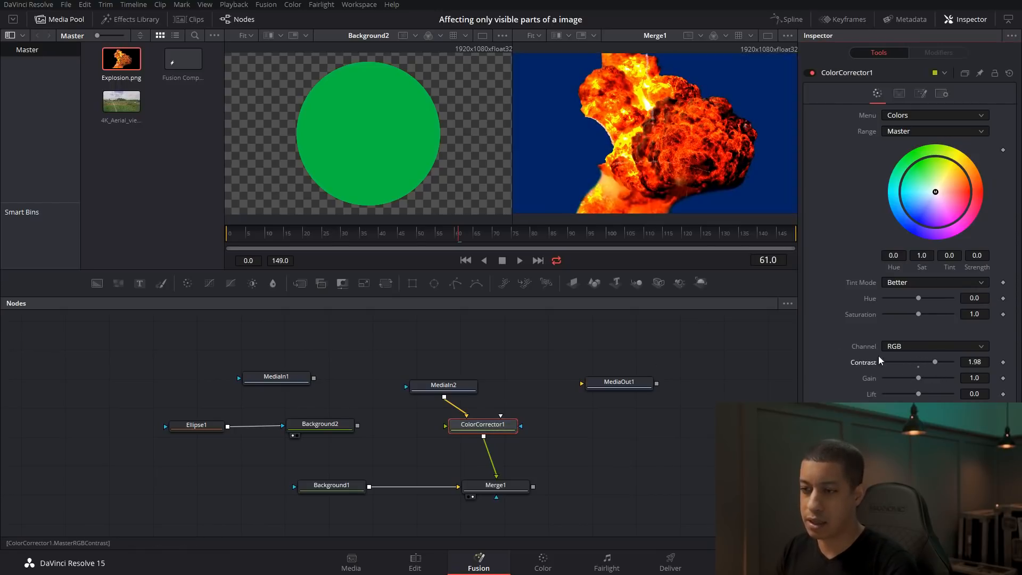
click(482, 423)
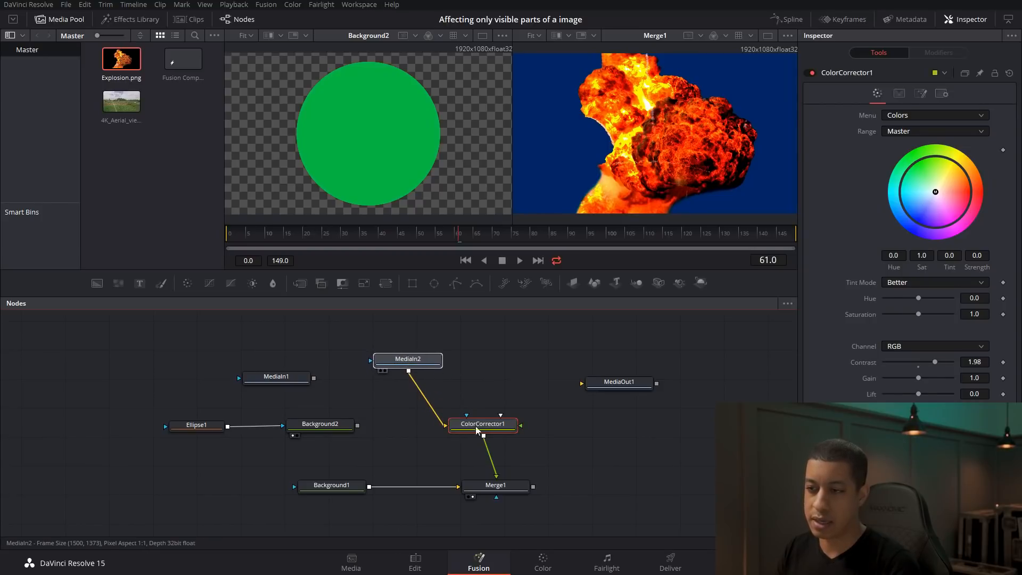
drag(482, 423, 504, 346)
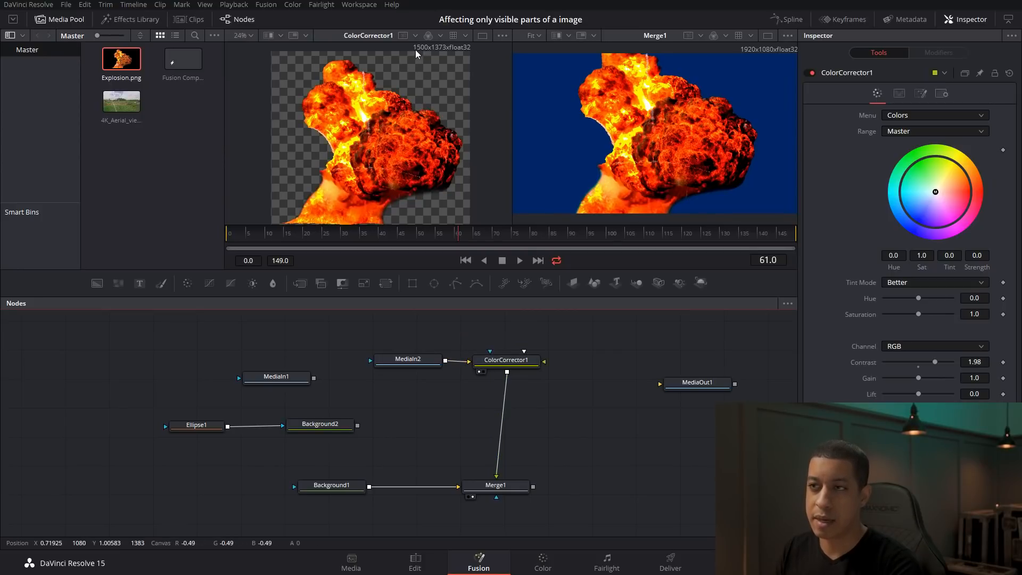
mouse_move(384, 306)
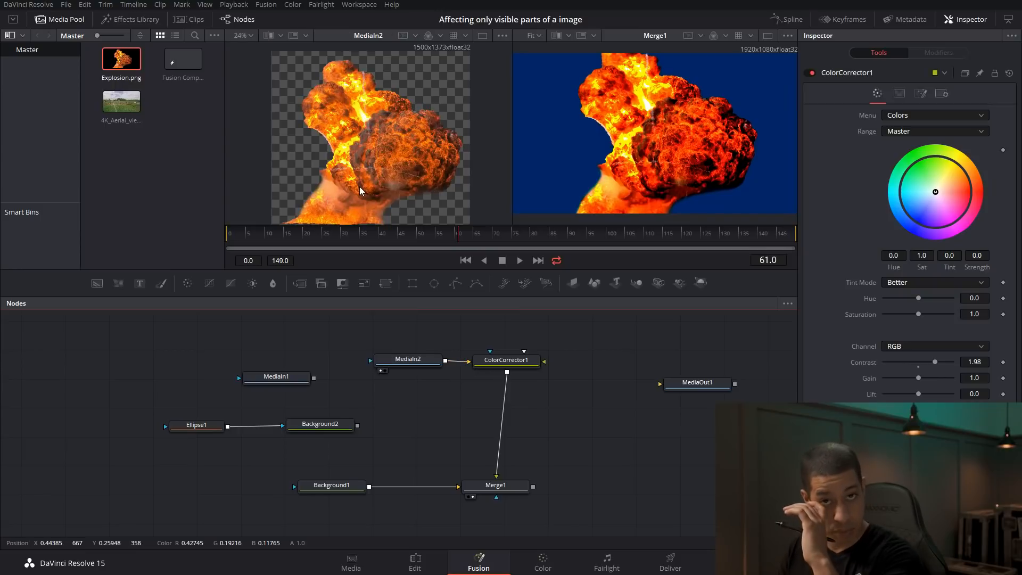
mouse_move(479, 348)
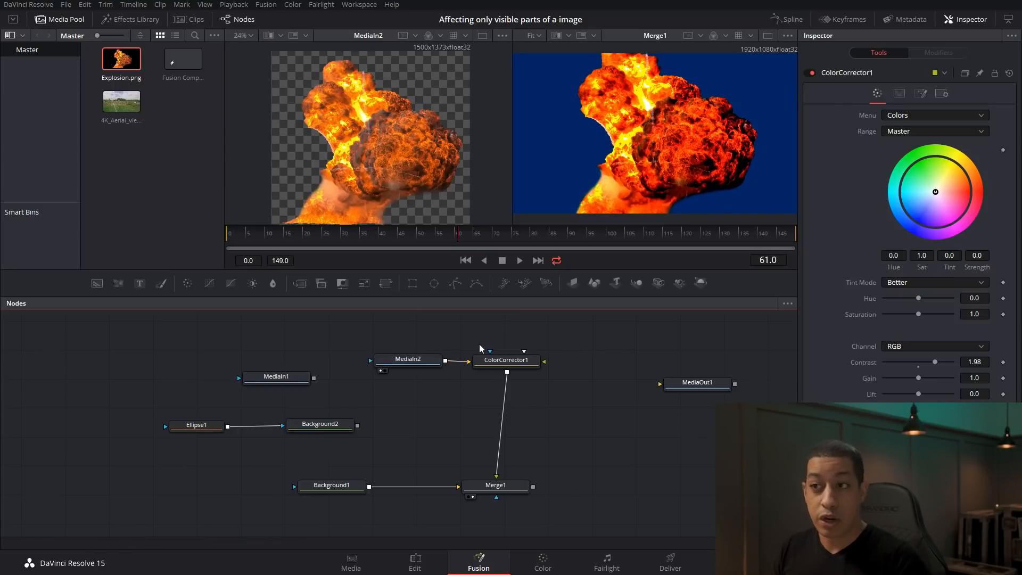
mouse_move(383, 130)
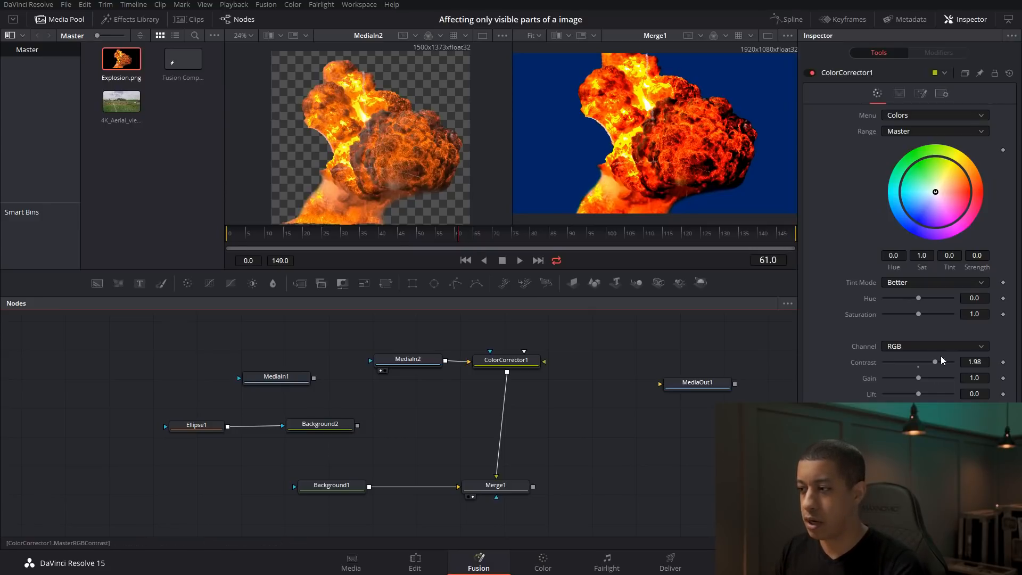
Reset ColorCorrector1's Contrast to 1.0, then bring it back up to about 1.7
drag(934, 361, 925, 362)
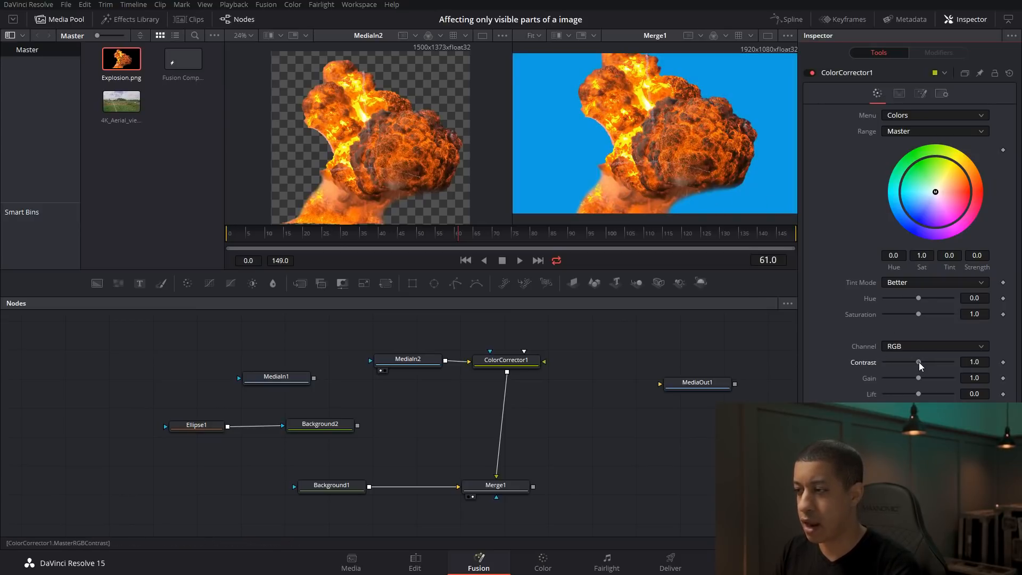
drag(919, 361, 929, 362)
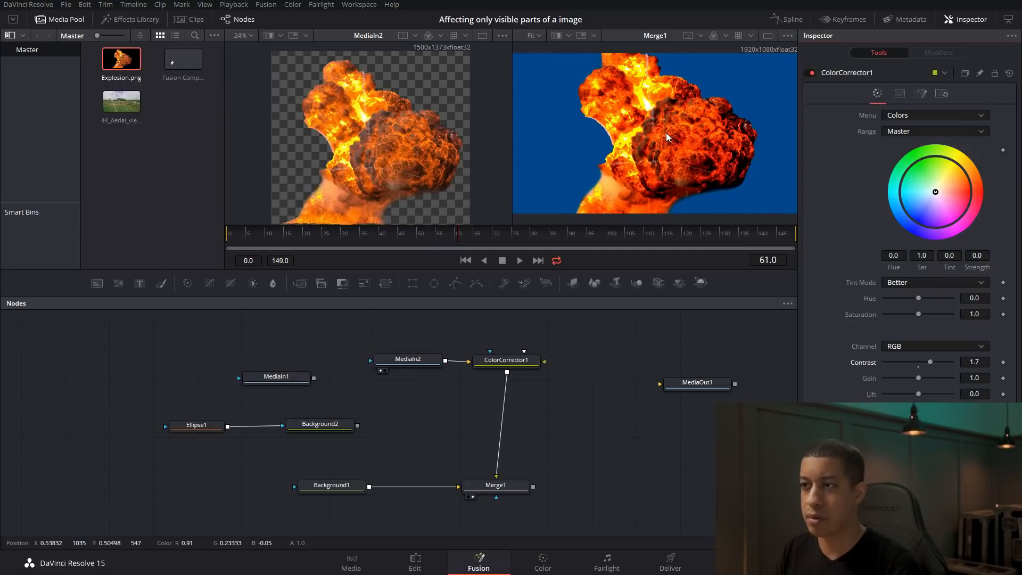
mouse_move(642, 455)
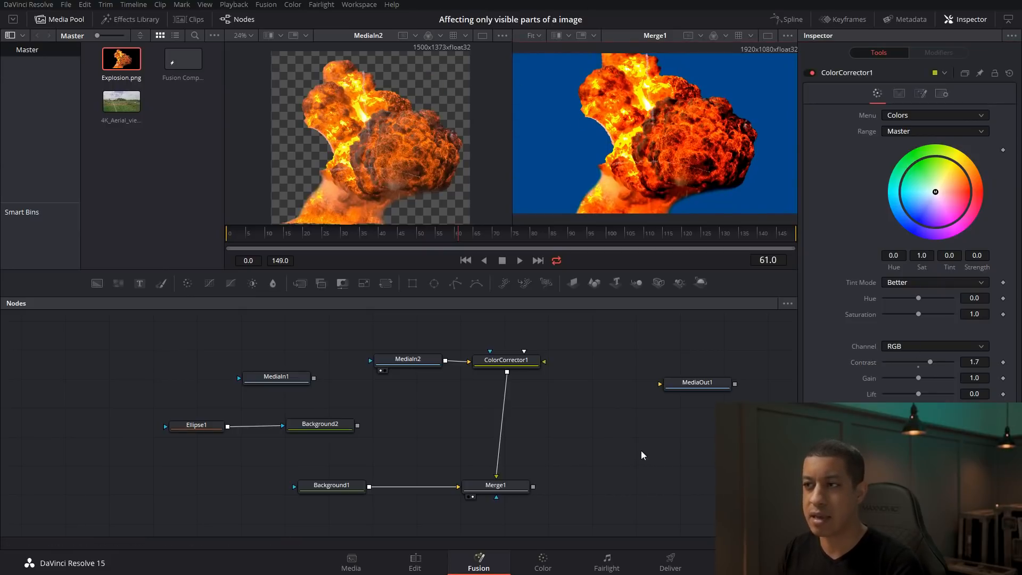
mouse_move(351, 198)
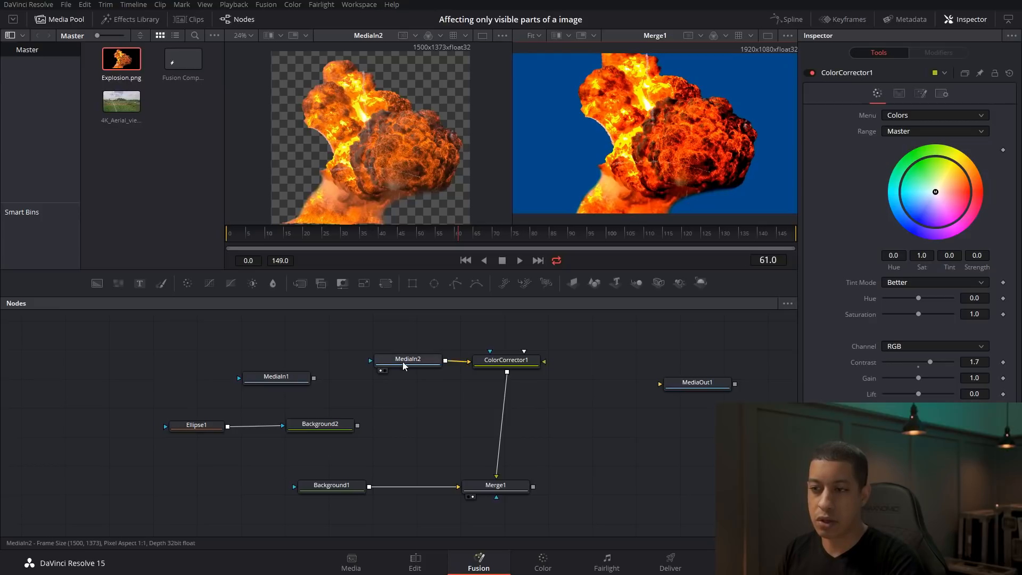
Show the explosion clip's colour-corrected output in the left viewer beside the Merge1 composite
click(408, 359)
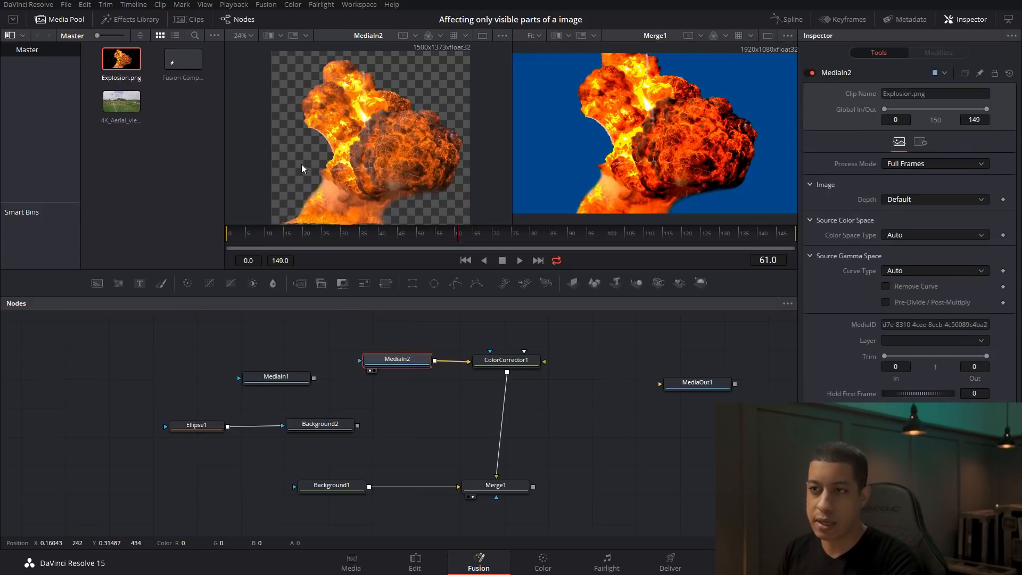
mouse_move(384, 152)
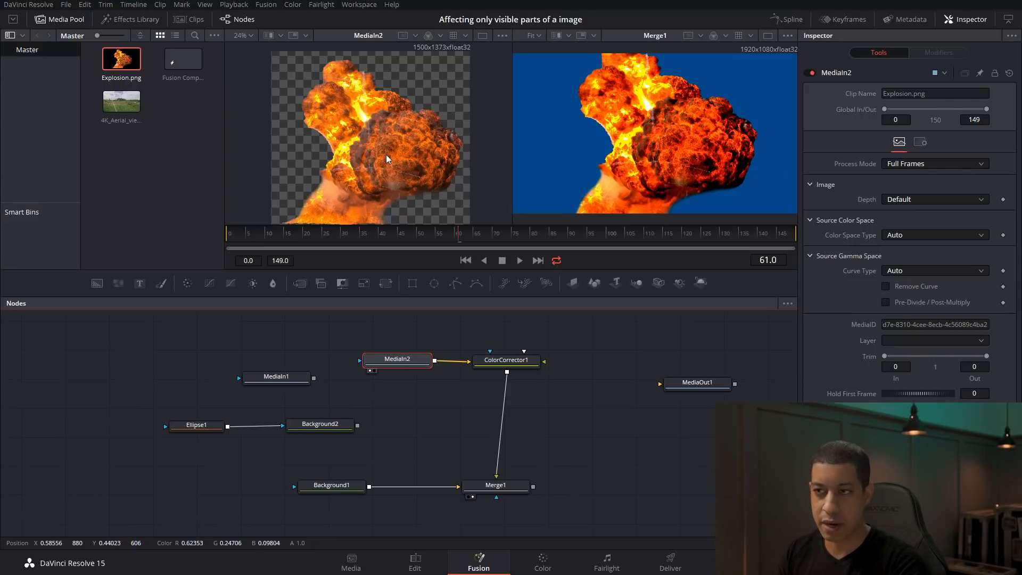
mouse_move(387, 187)
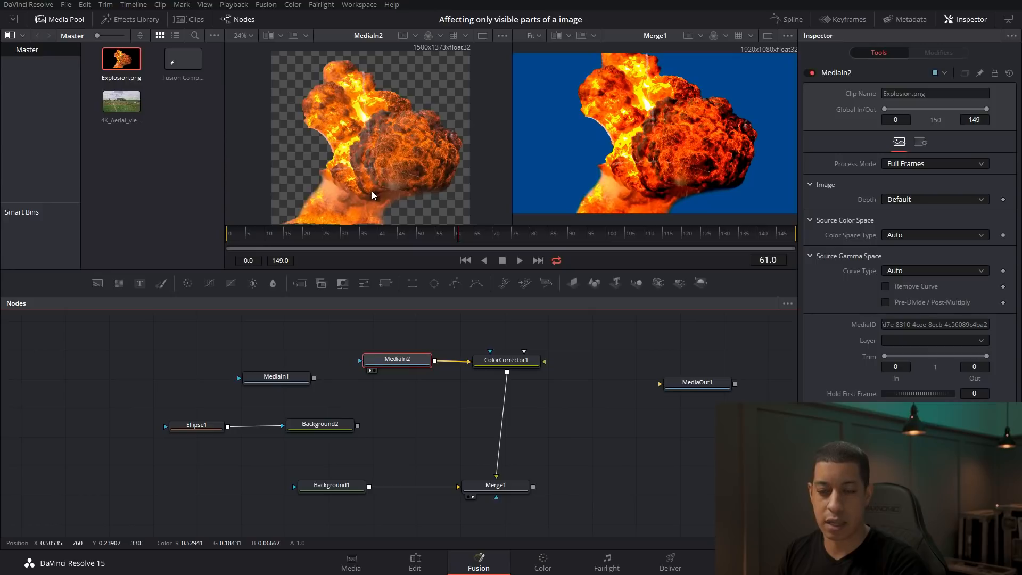
mouse_move(299, 172)
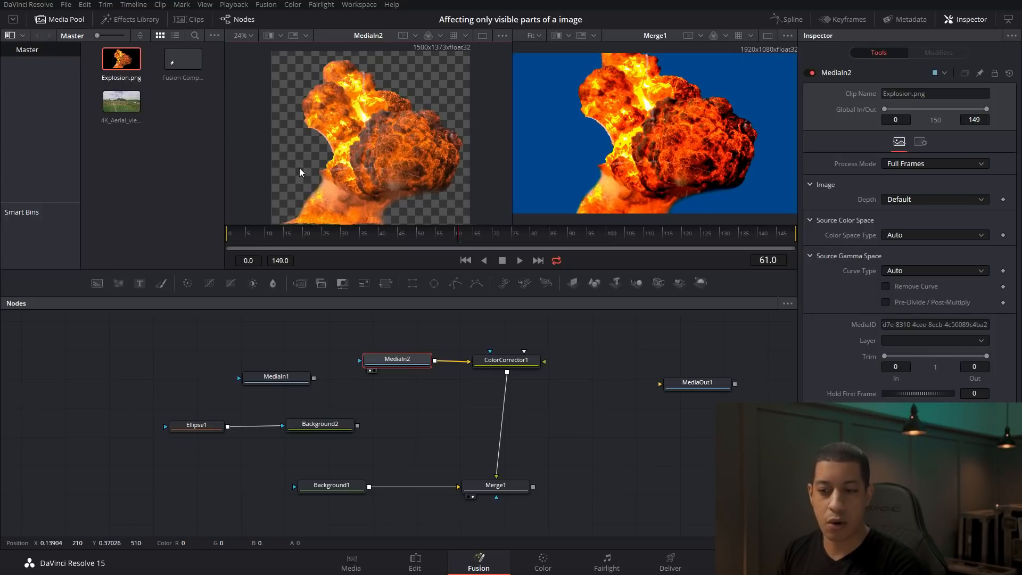
mouse_move(303, 175)
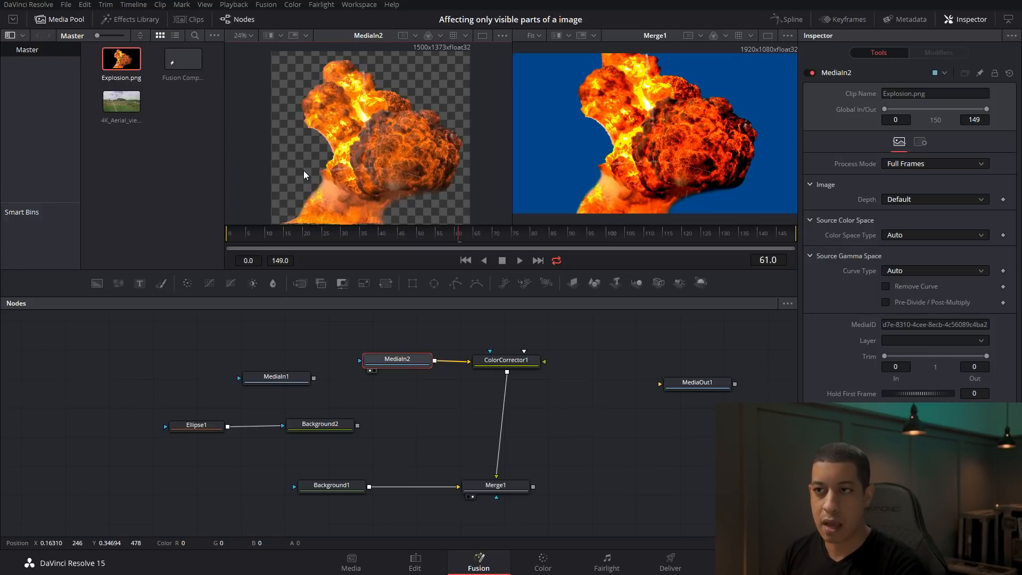
mouse_move(406, 72)
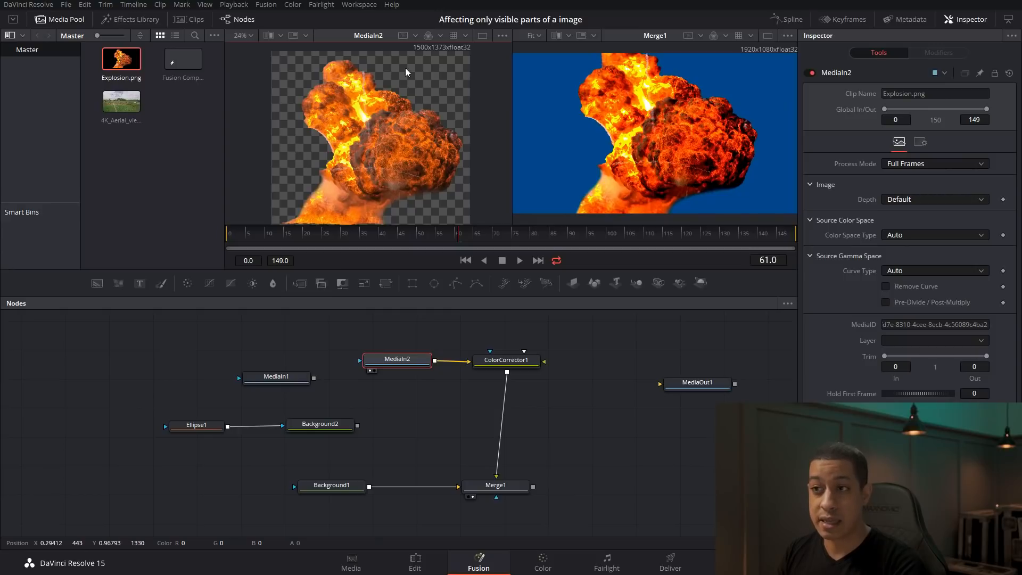
mouse_move(281, 74)
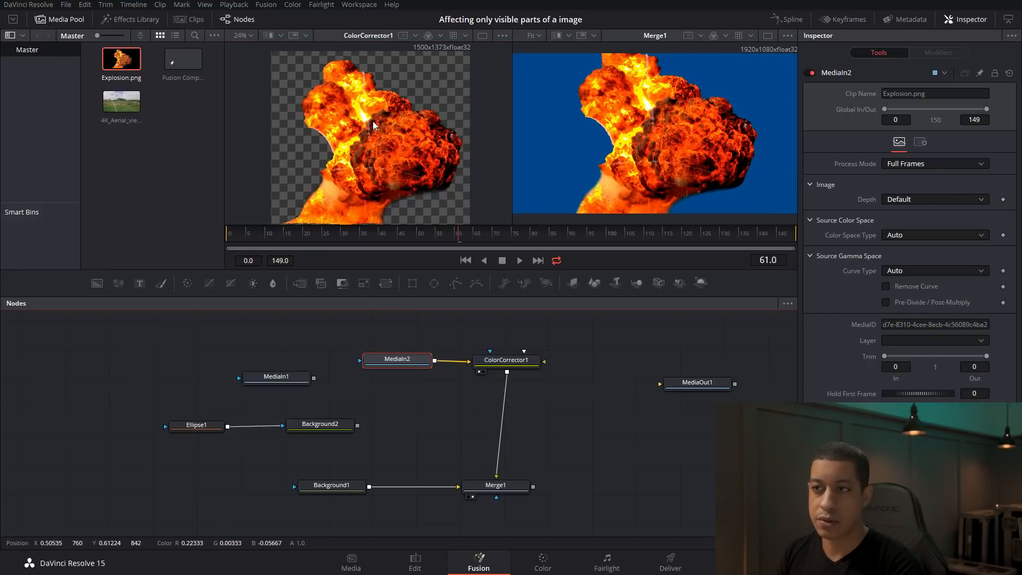
mouse_move(293, 157)
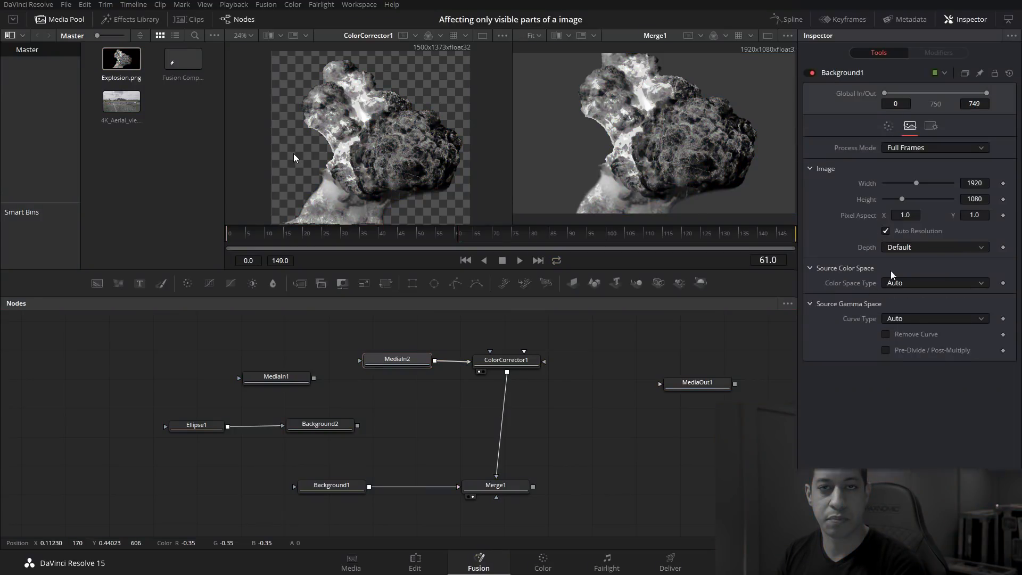
click(933, 246)
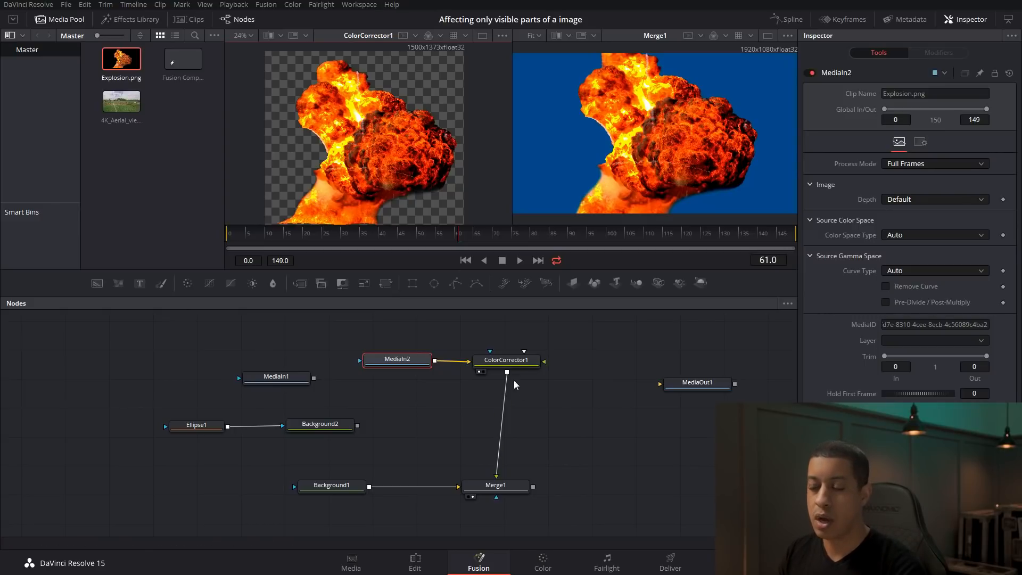
Select ColorCorrector1, now masked by the explosion image's alpha
click(506, 359)
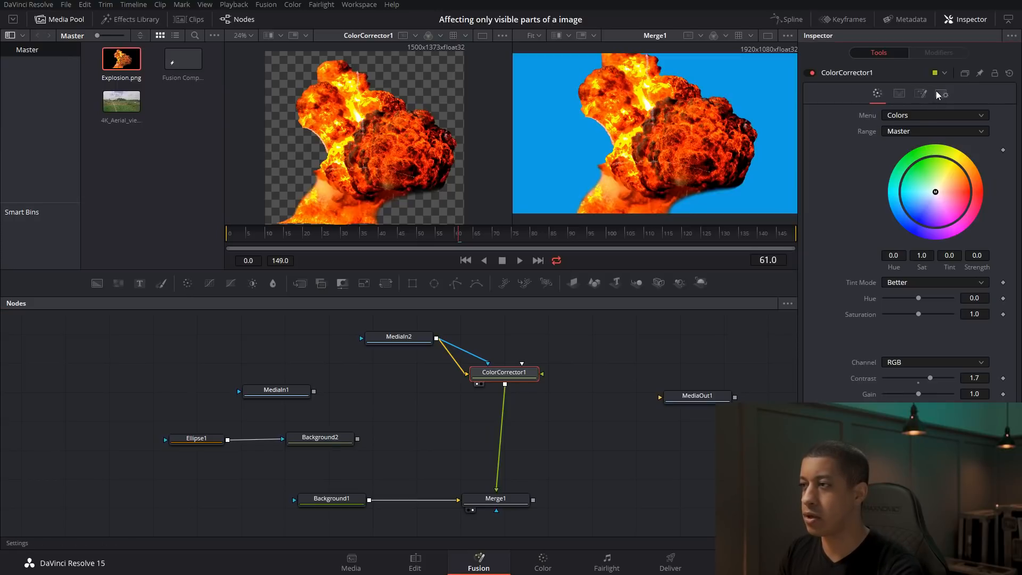
Show ColorCorrector1's Settings with its blend and alpha-channel mask controls
click(941, 93)
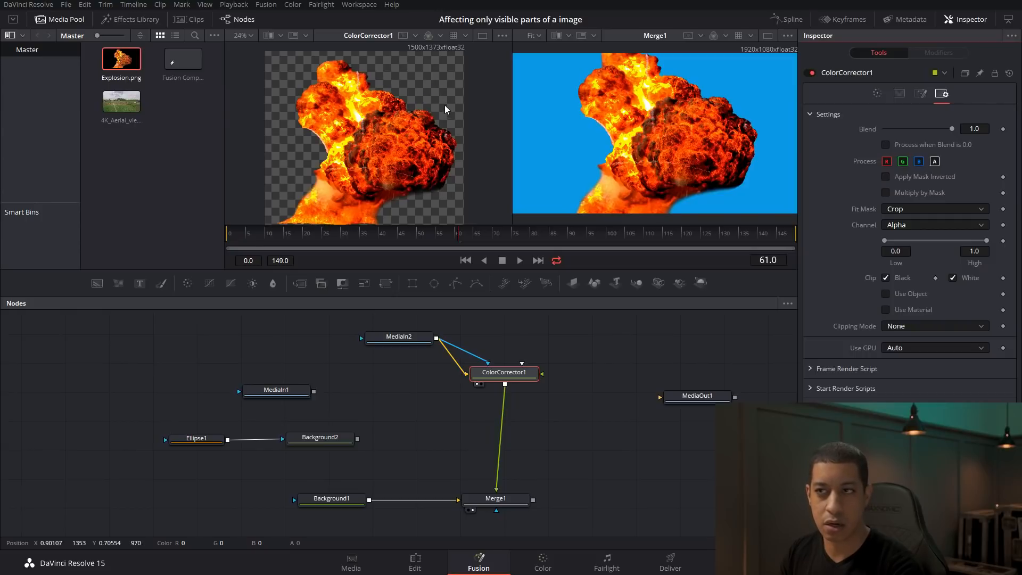
mouse_move(373, 96)
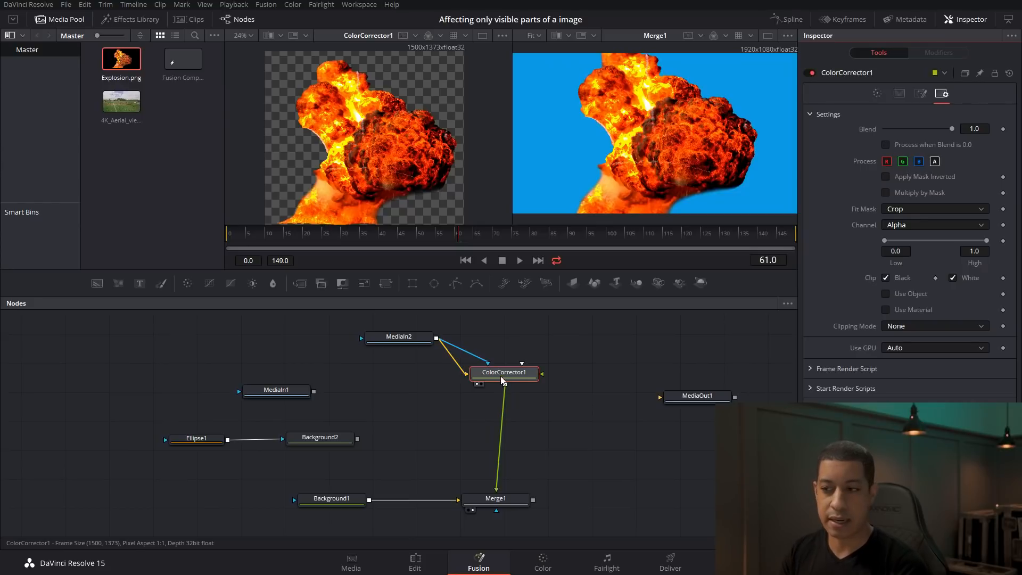
drag(503, 371, 518, 363)
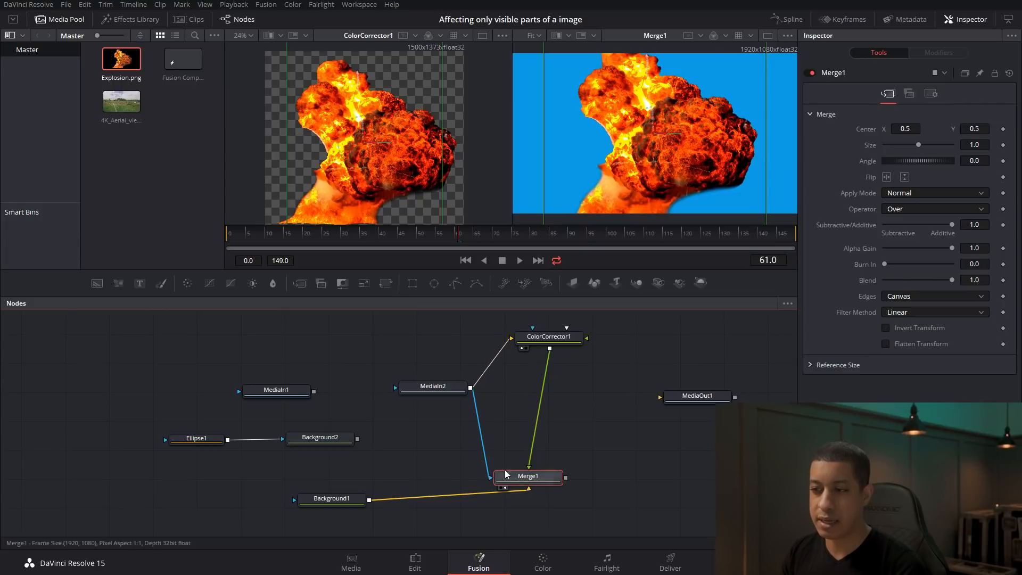
click(549, 337)
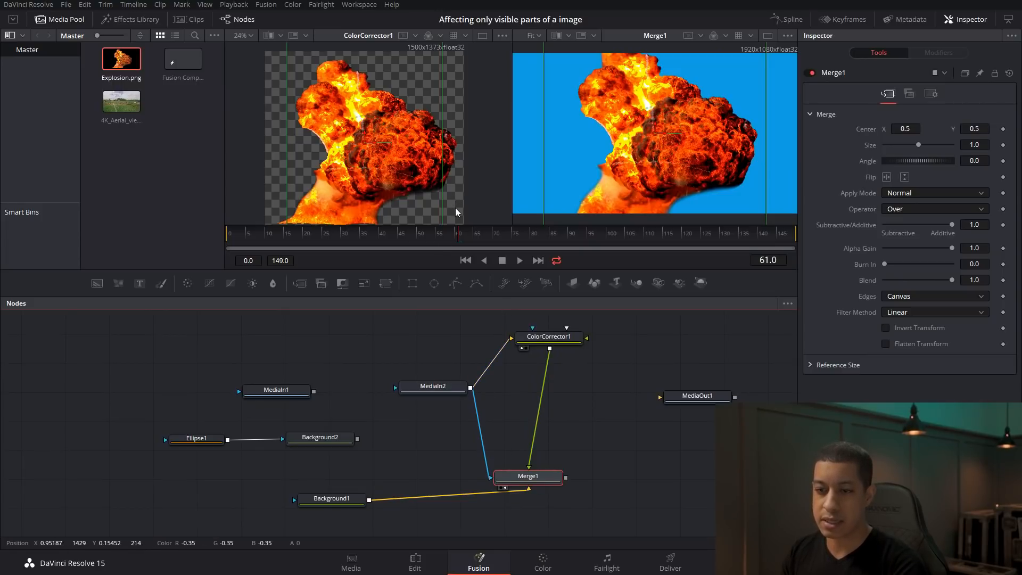
mouse_move(520, 507)
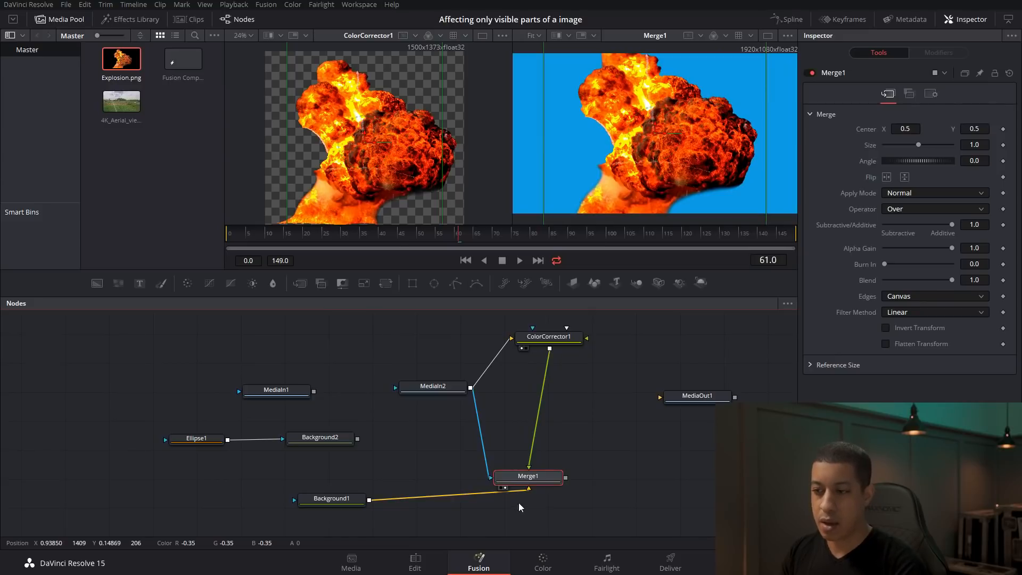
mouse_move(515, 412)
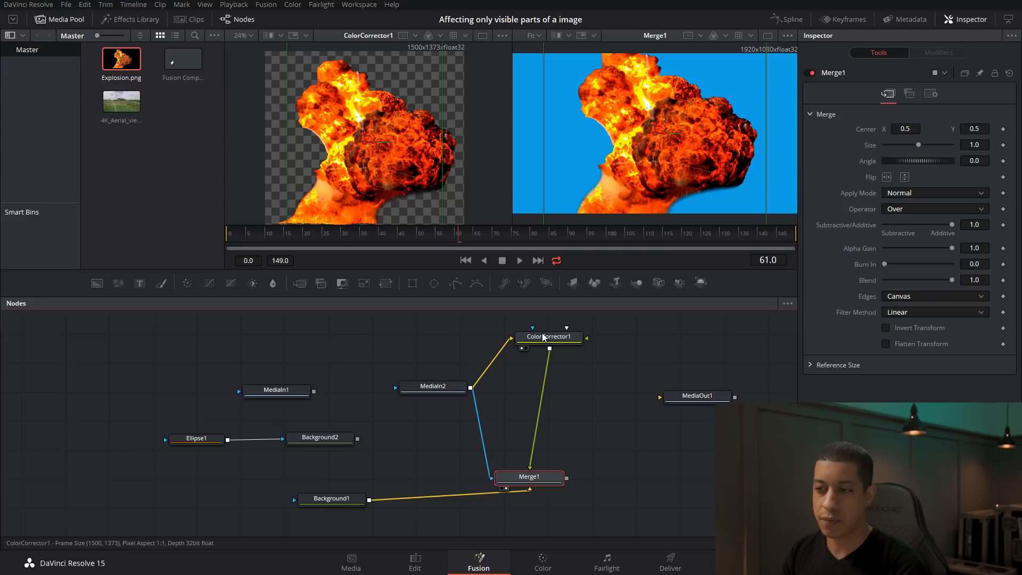
click(433, 385)
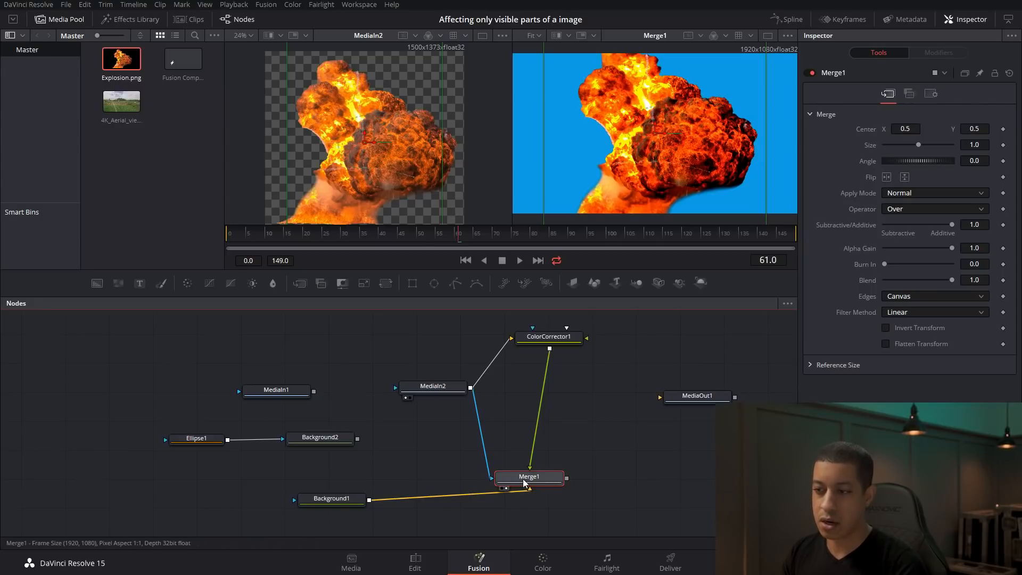
click(931, 94)
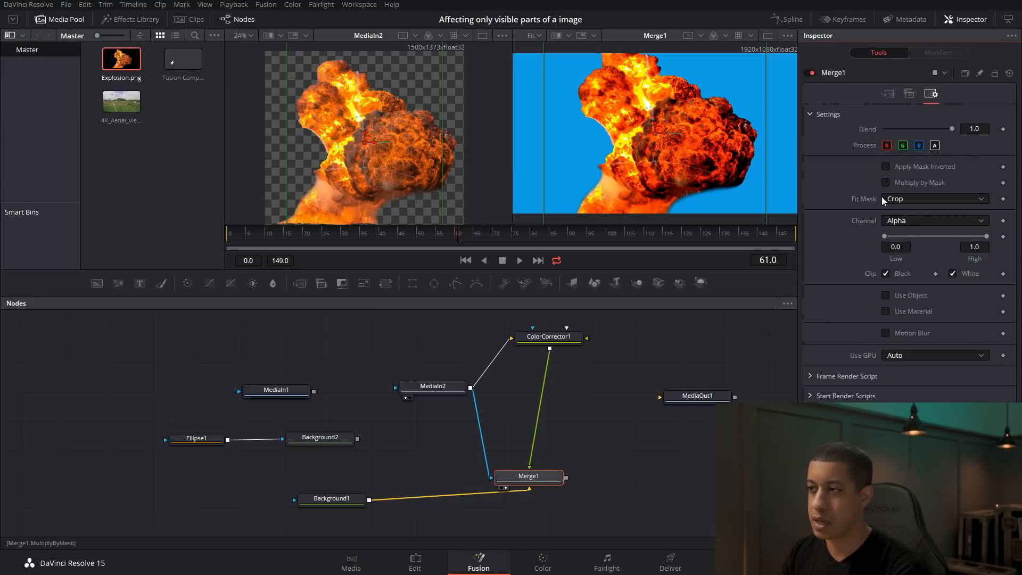
click(934, 220)
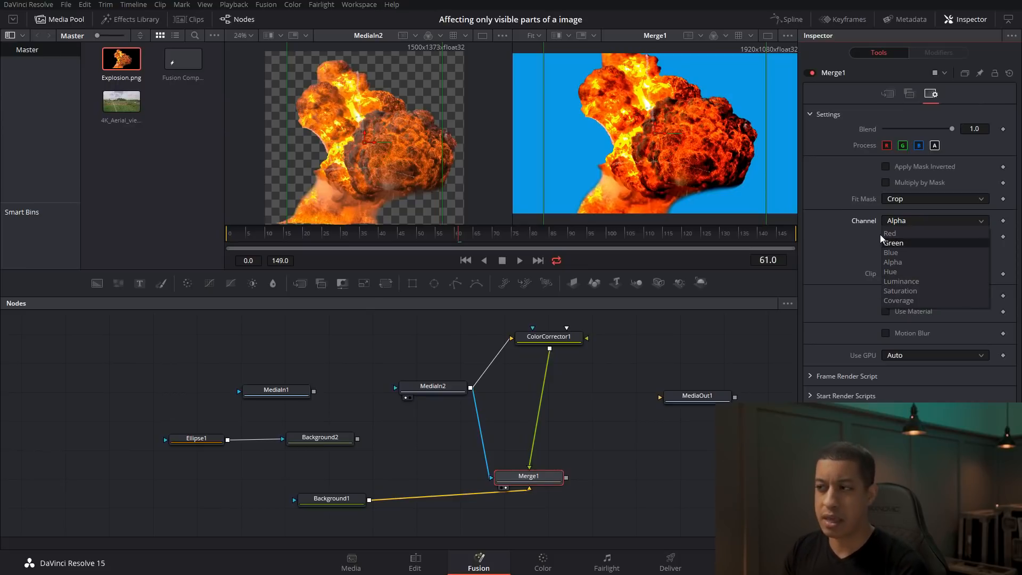
click(891, 261)
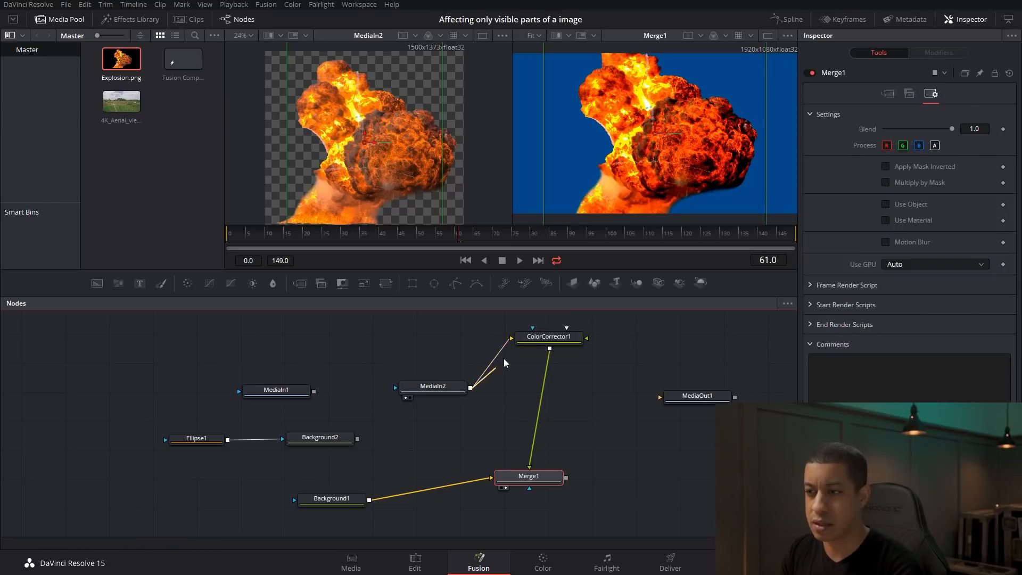
click(549, 336)
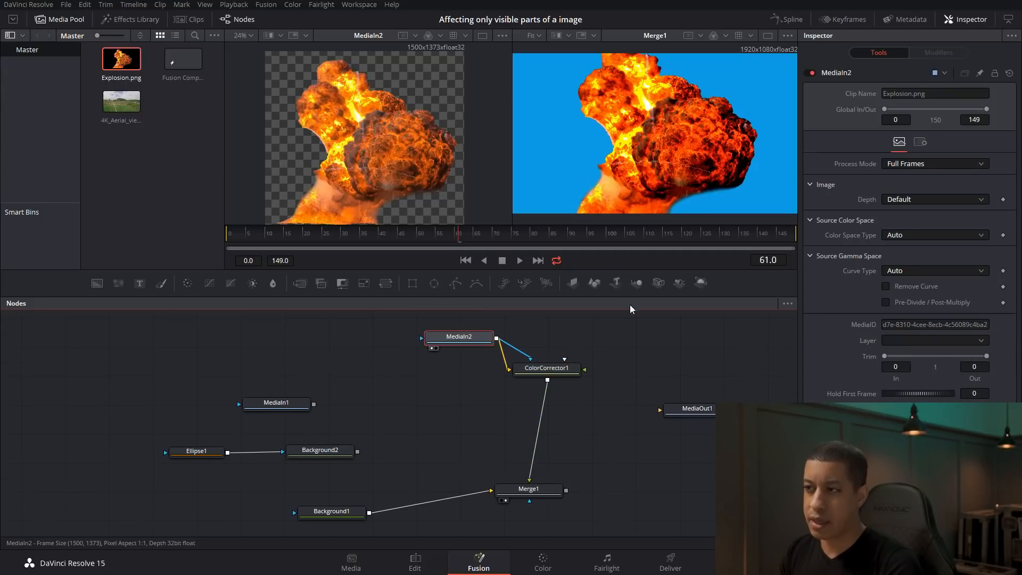
Insert ColorCorrector2 after the green circle, set its Contrast to about 1.6 and tidy Background2
click(319, 450)
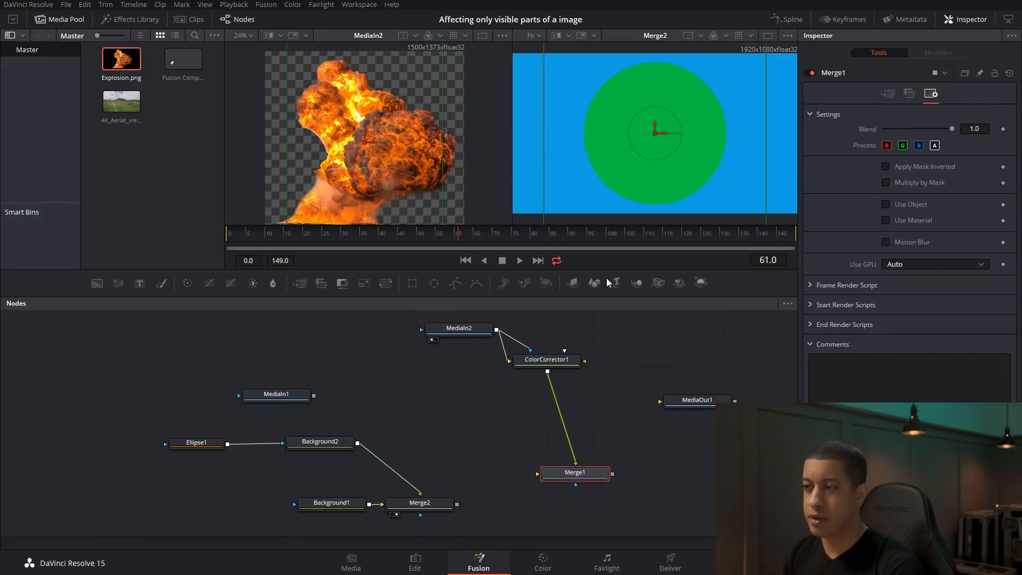
click(319, 441)
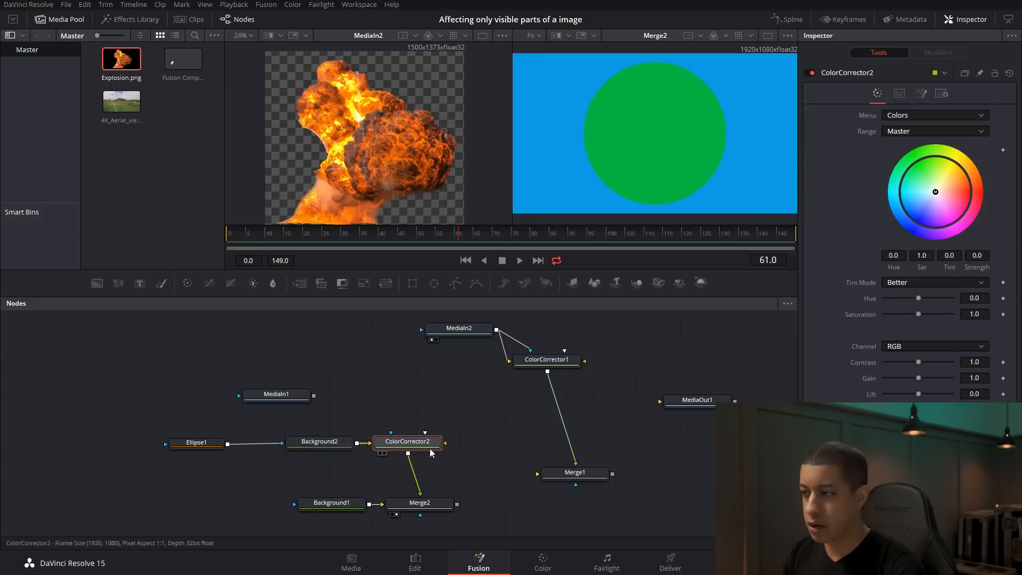
drag(918, 362, 922, 362)
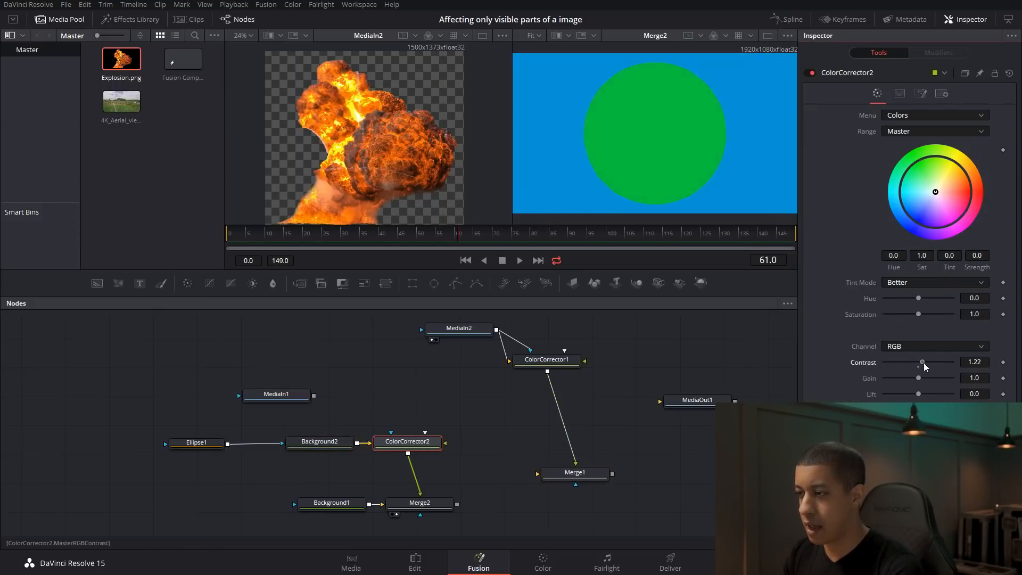
drag(921, 362, 929, 362)
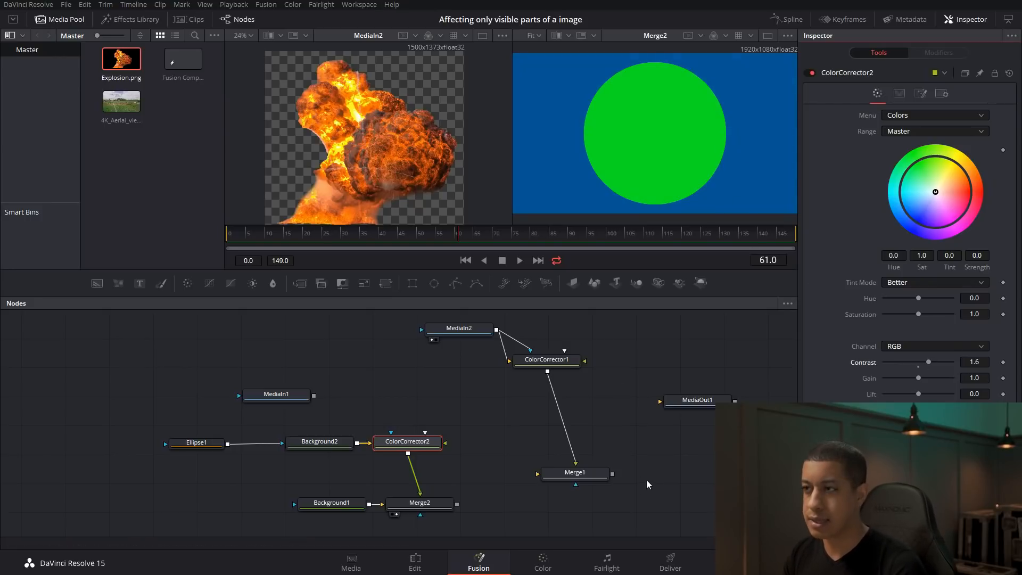
mouse_move(541, 349)
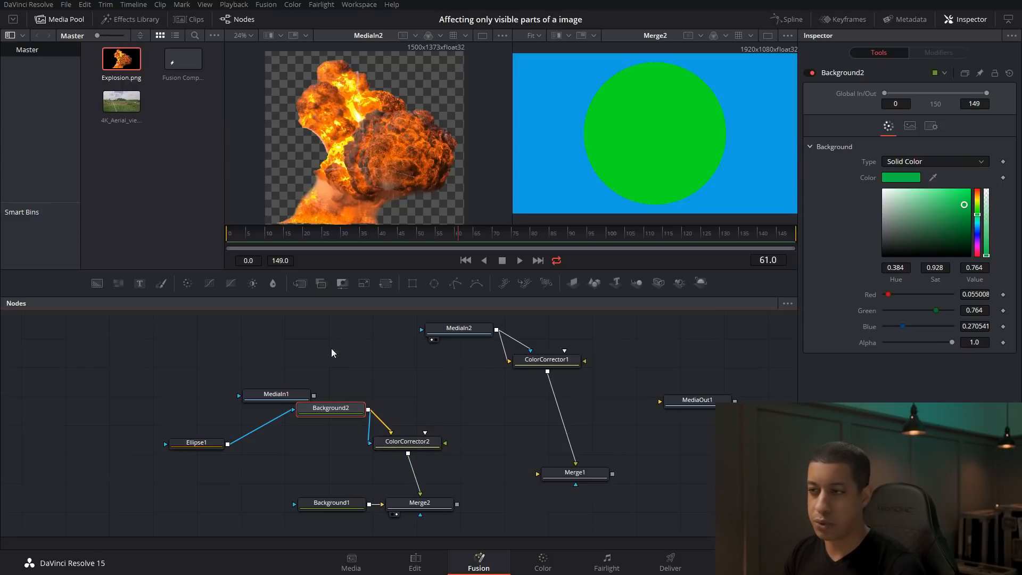
drag(330, 407, 320, 430)
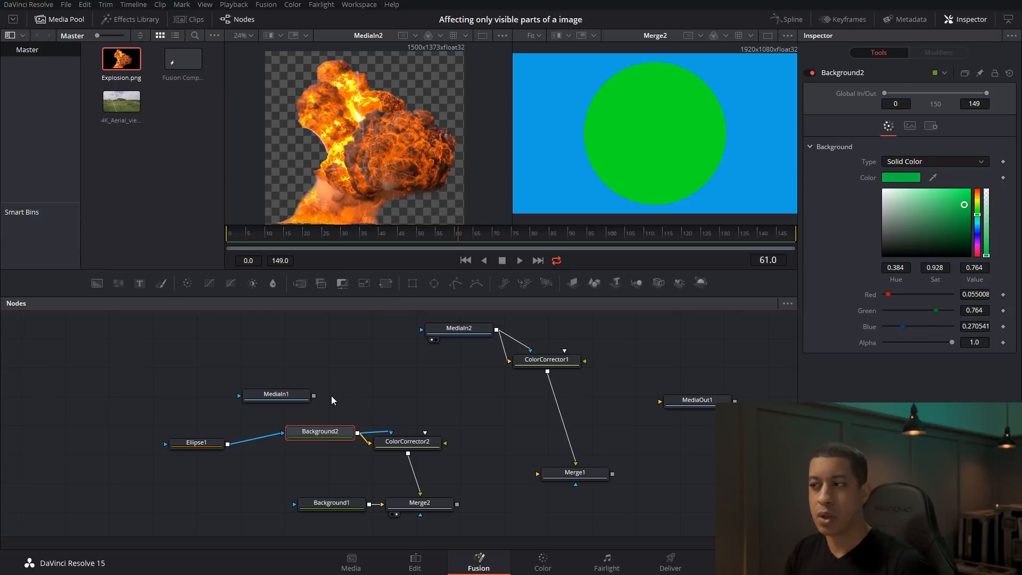
mouse_move(725, 190)
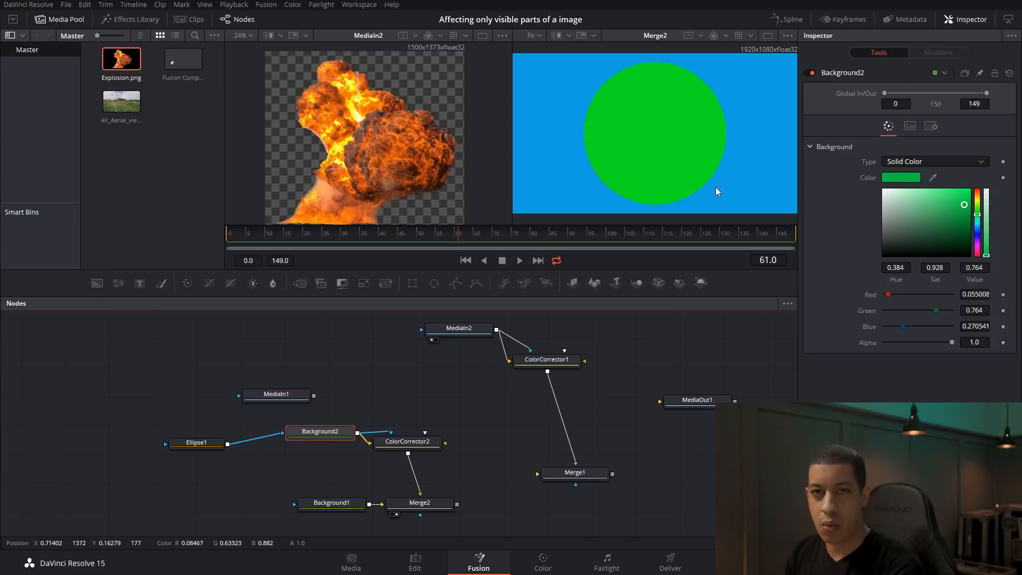
Raise Ellipse1's Soft Edge to about 0.07 to feather the green circle's border
click(195, 442)
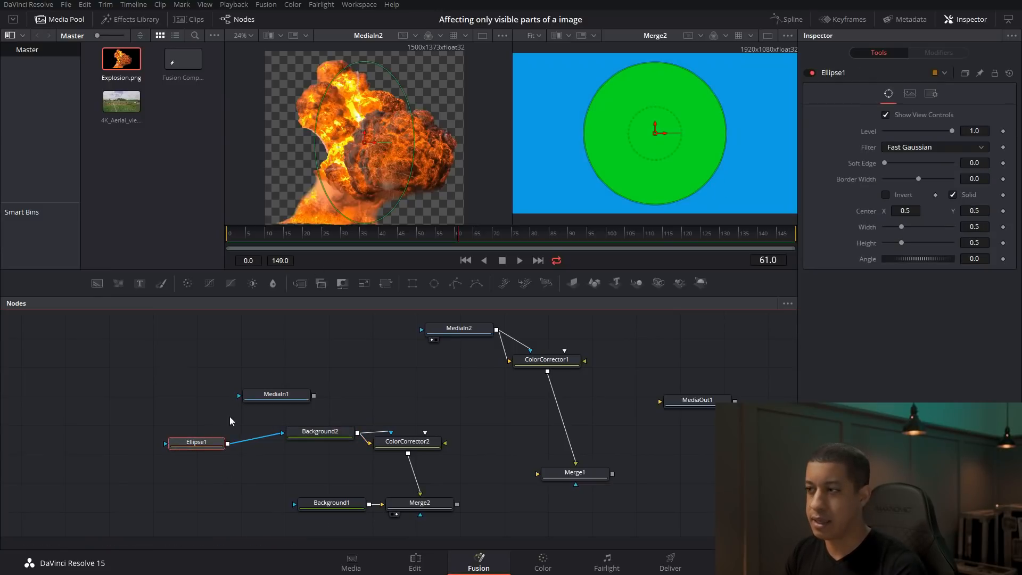
drag(900, 162, 902, 162)
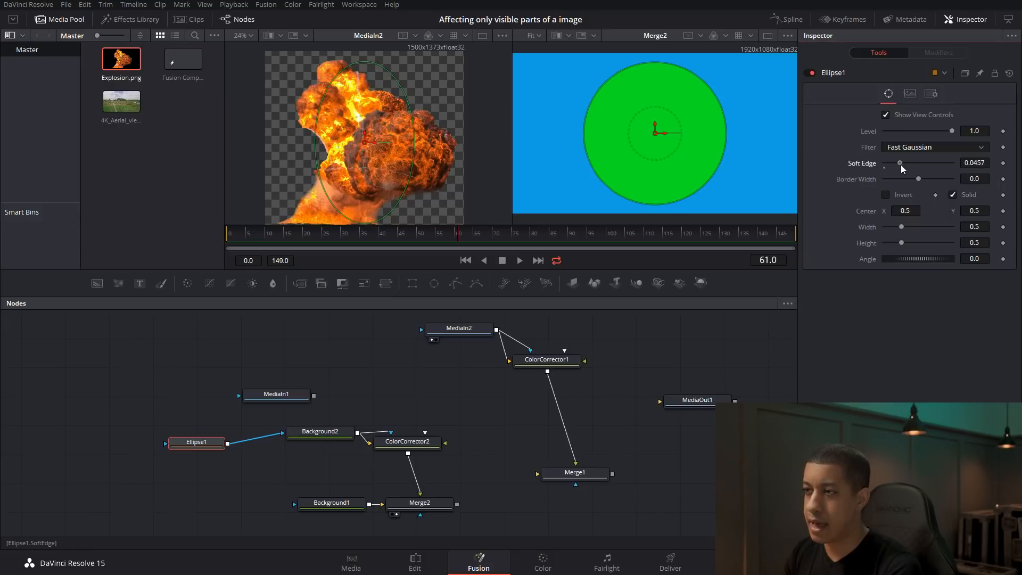
drag(900, 163, 907, 163)
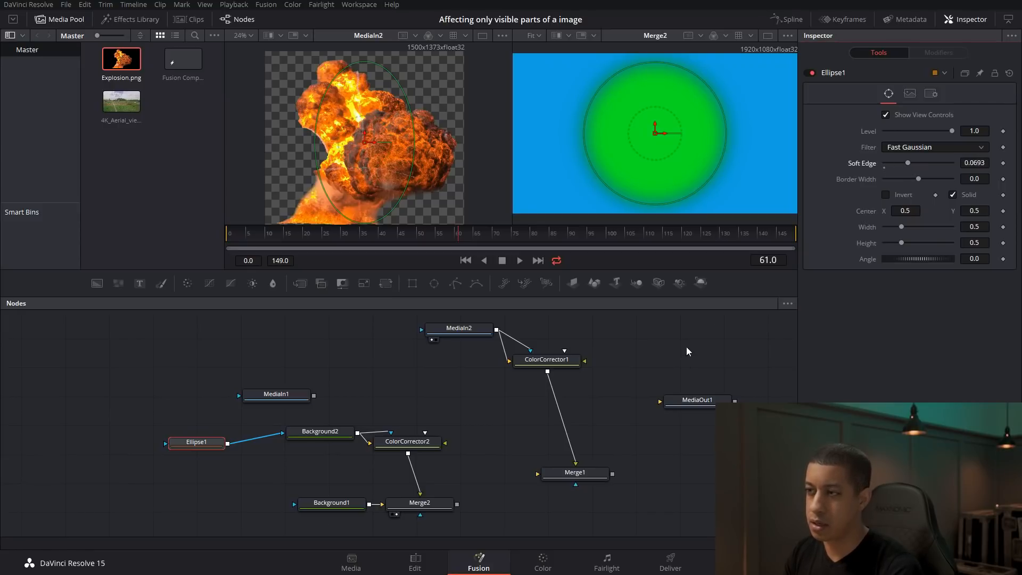
mouse_move(696, 352)
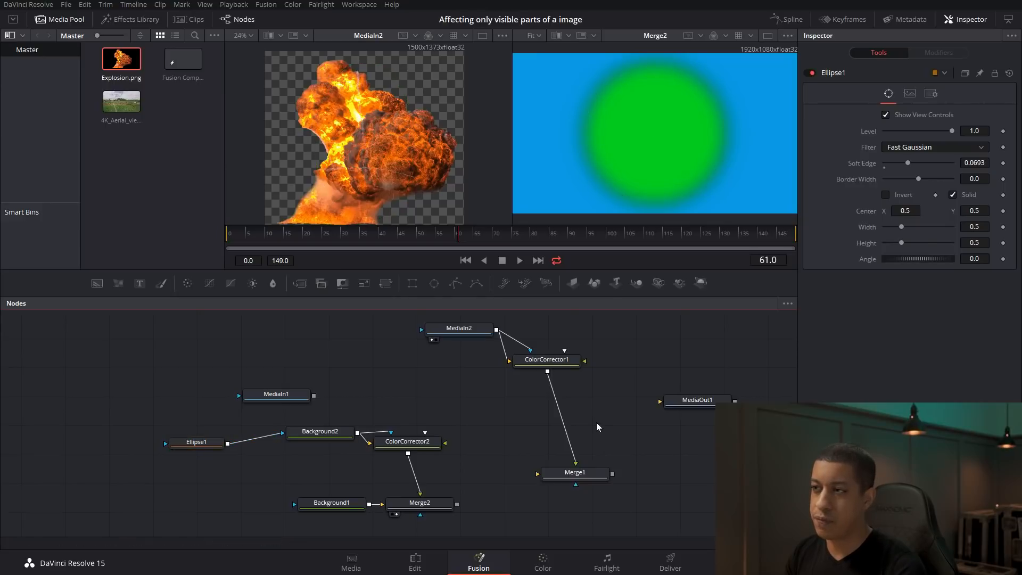
mouse_move(764, 155)
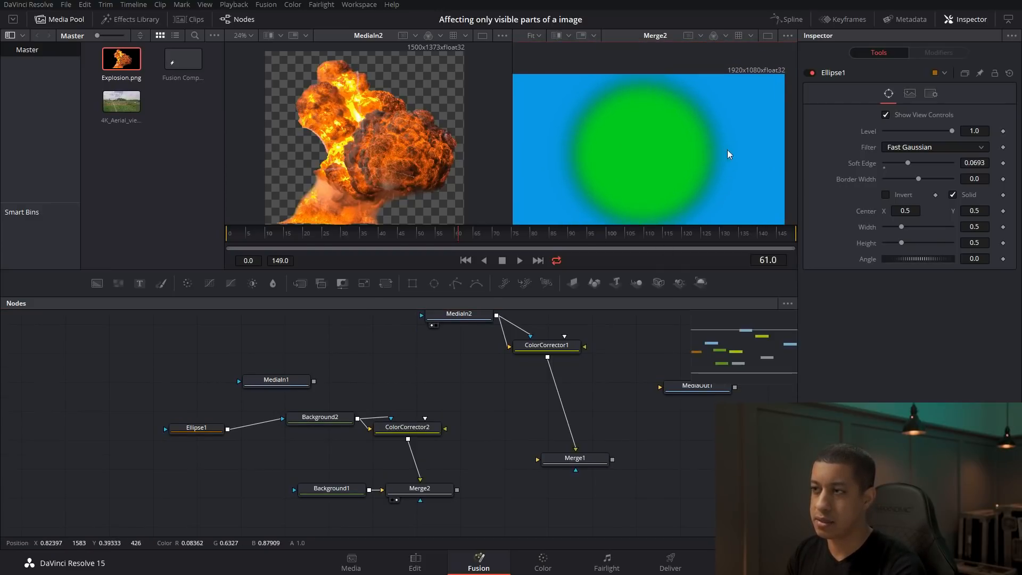
mouse_move(782, 76)
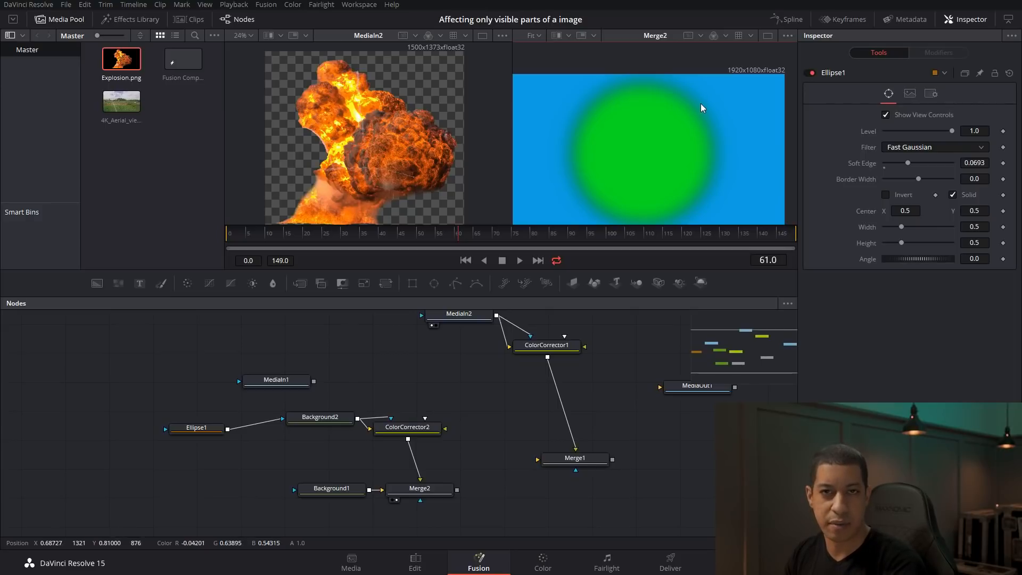
mouse_move(409, 412)
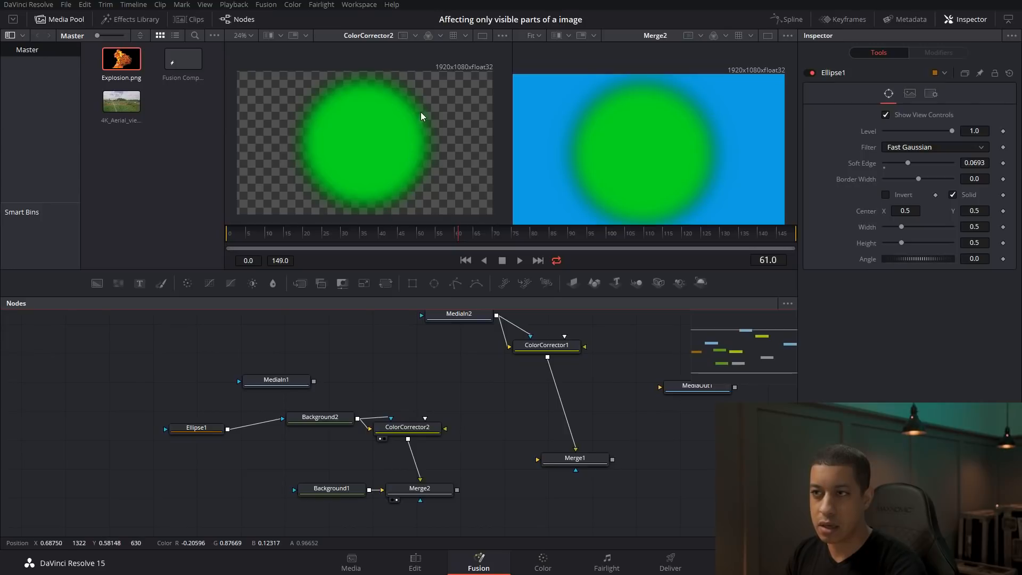
mouse_move(422, 127)
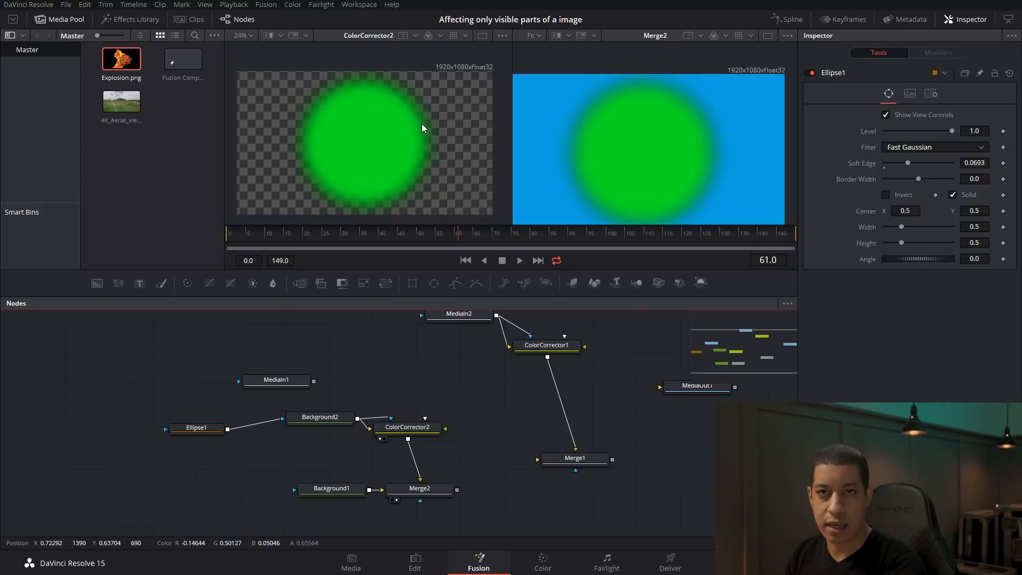
mouse_move(480, 165)
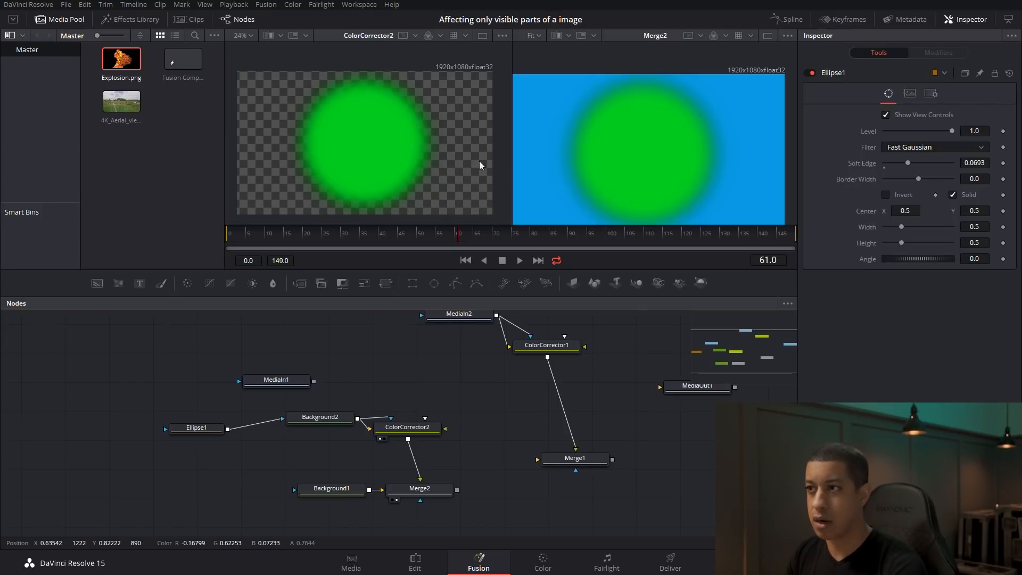
mouse_move(201, 266)
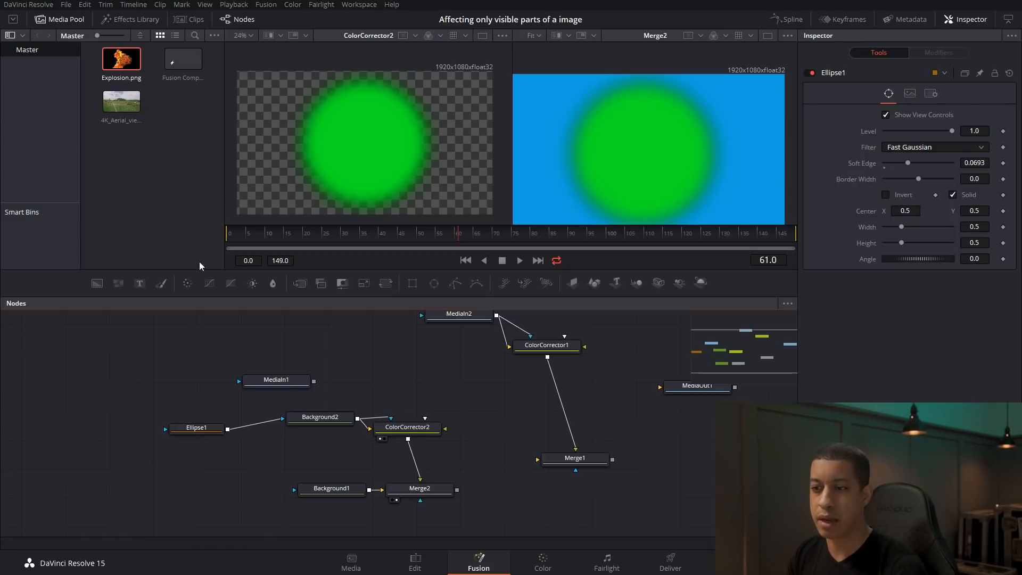
Enable Pre-Divide / Post-Multiply in ColorCorrector2's Options so the soft edge blends cleanly
click(406, 426)
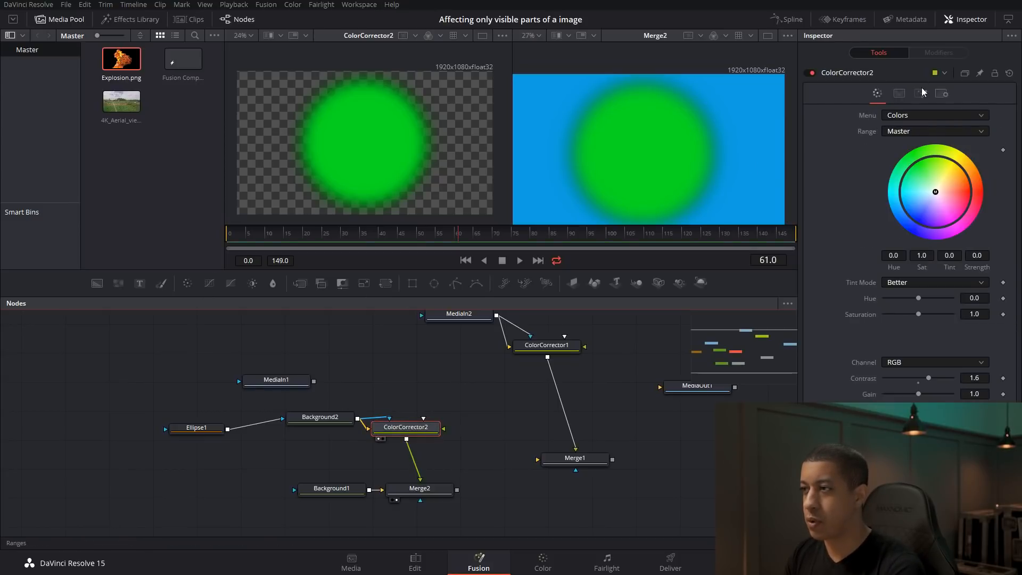
click(920, 92)
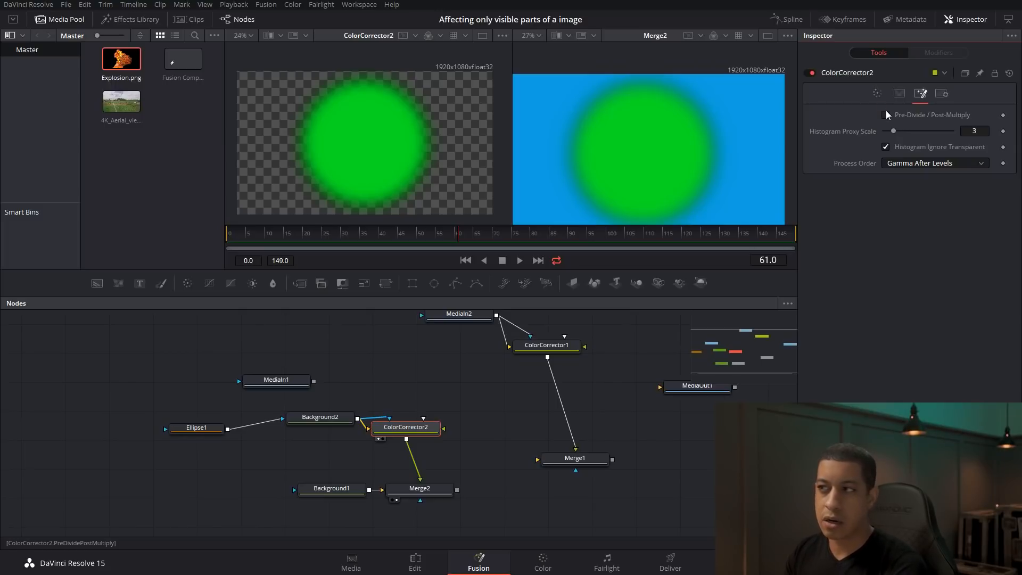
mouse_move(899, 93)
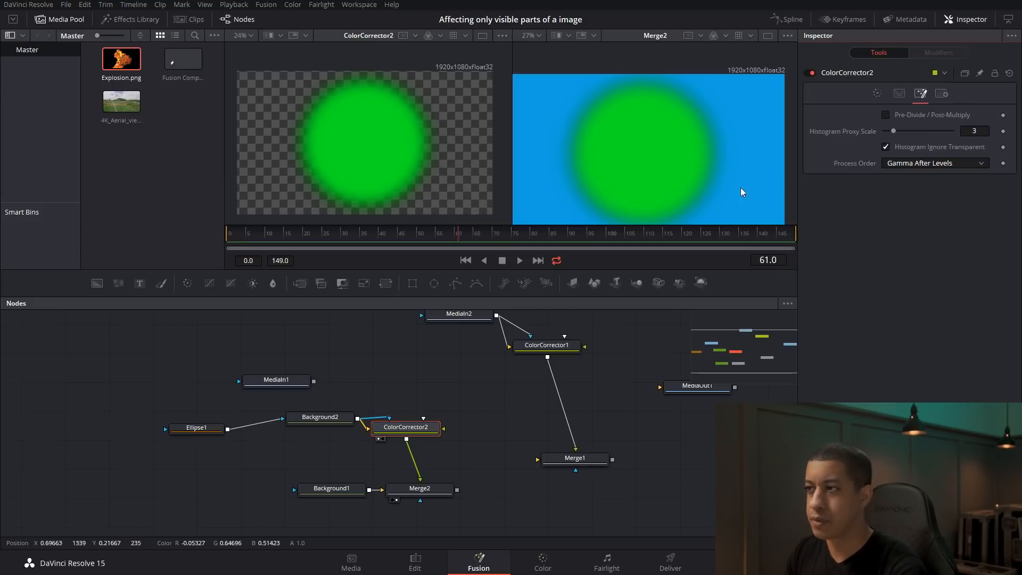
click(886, 115)
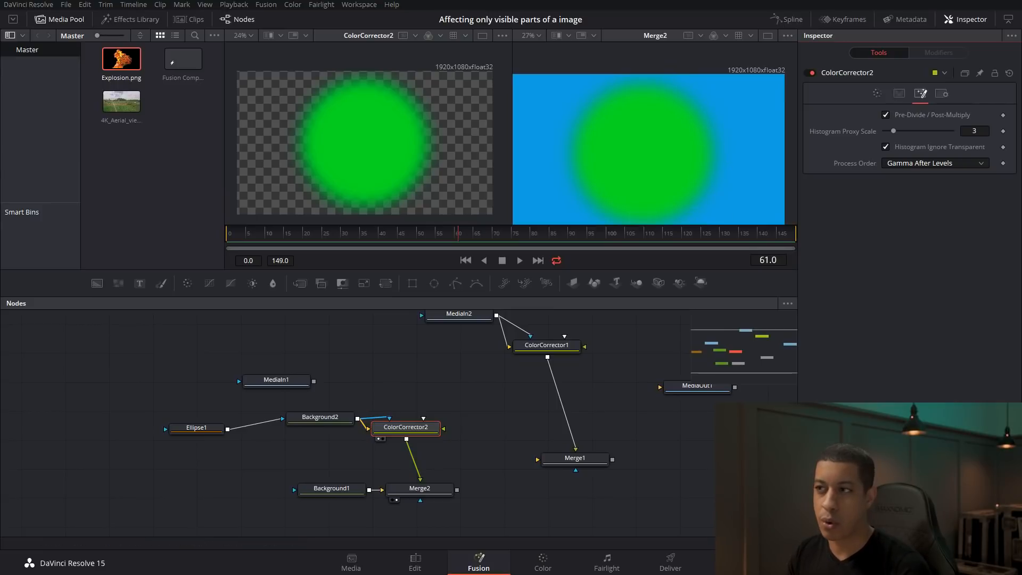
mouse_move(724, 161)
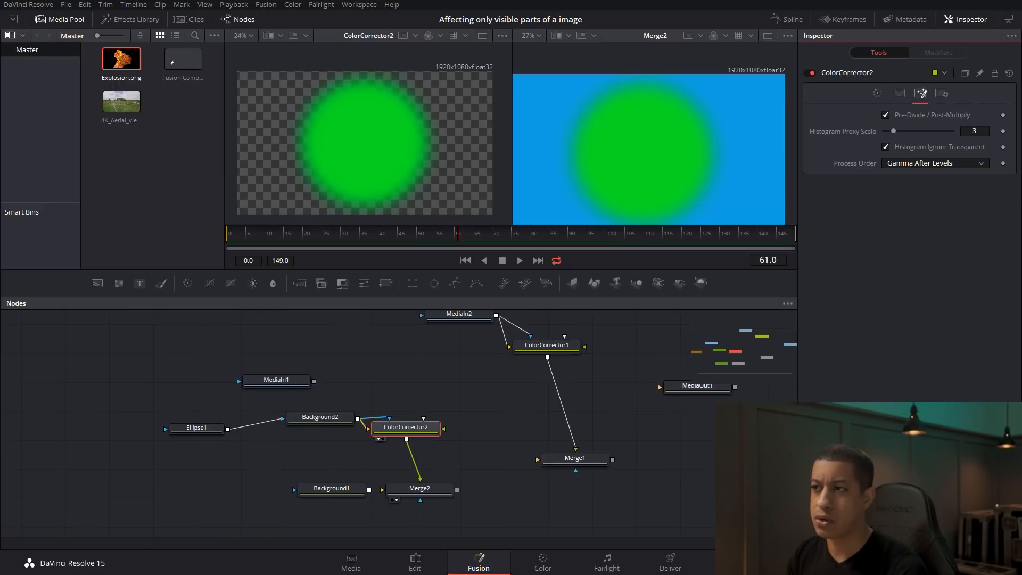
mouse_move(671, 117)
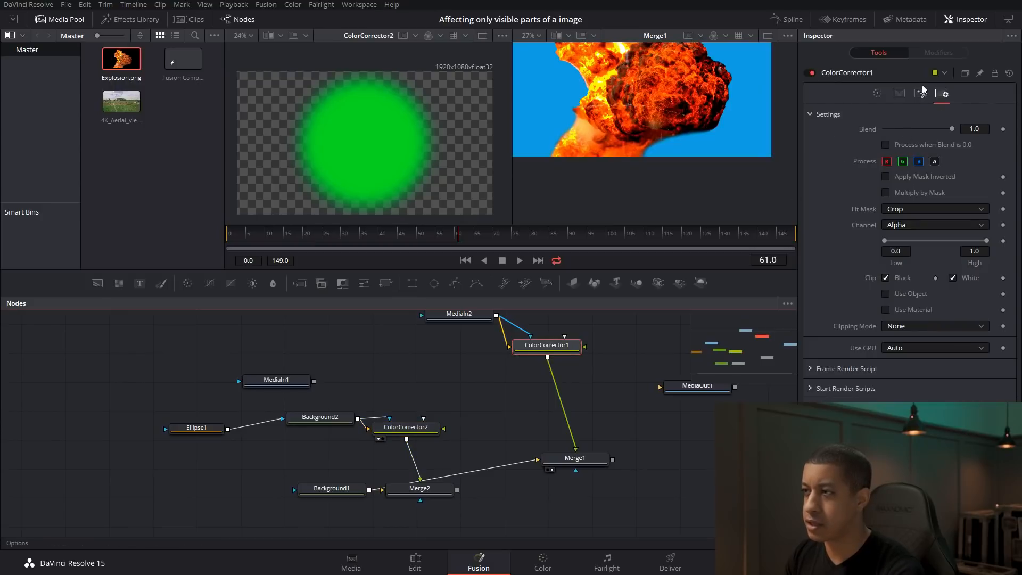
Toggle Pre-Divide/Post-Multiply on the explosion's ColorCorrector1 off and back on, leaving it ticked
click(921, 94)
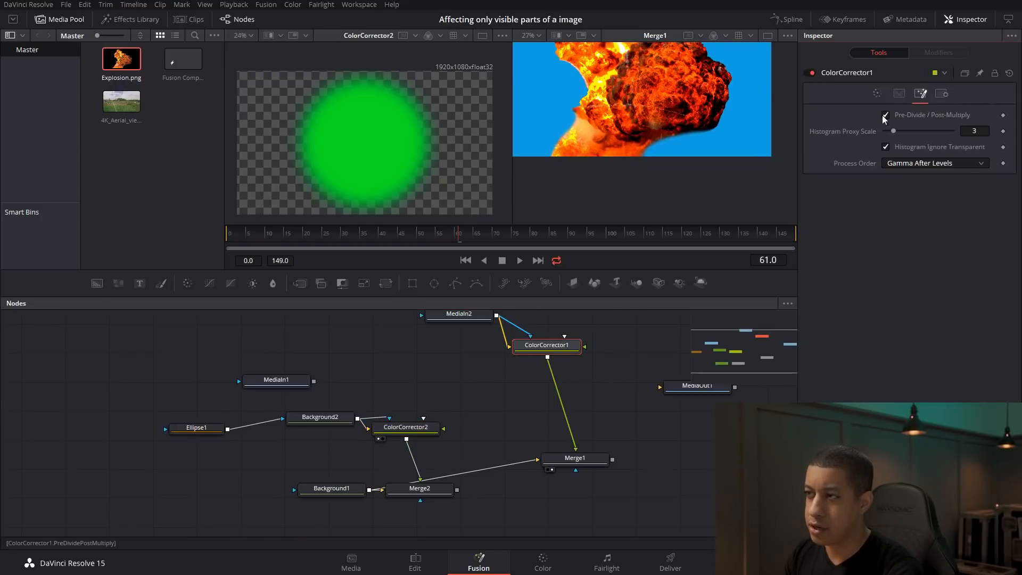
click(885, 115)
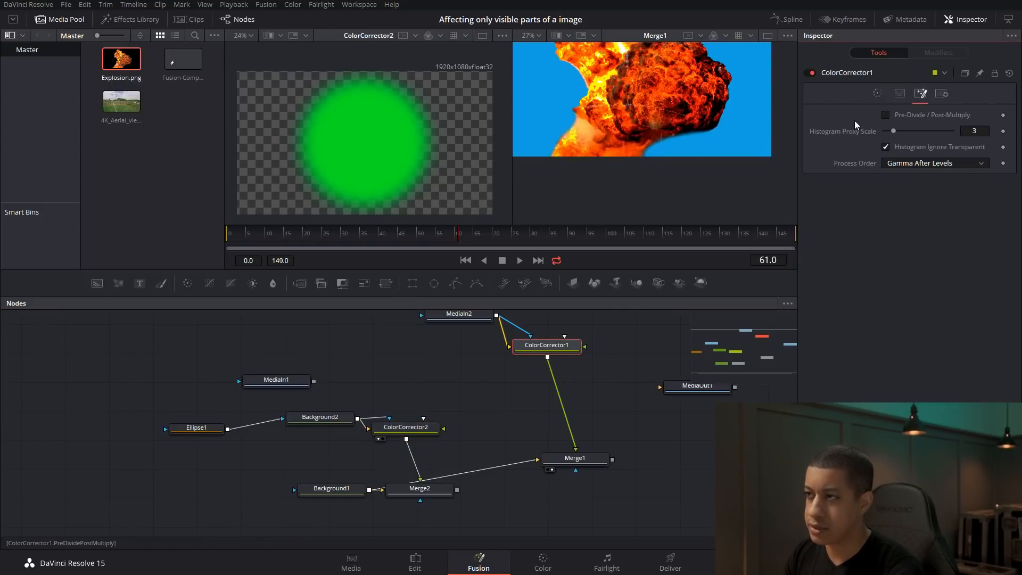
click(885, 115)
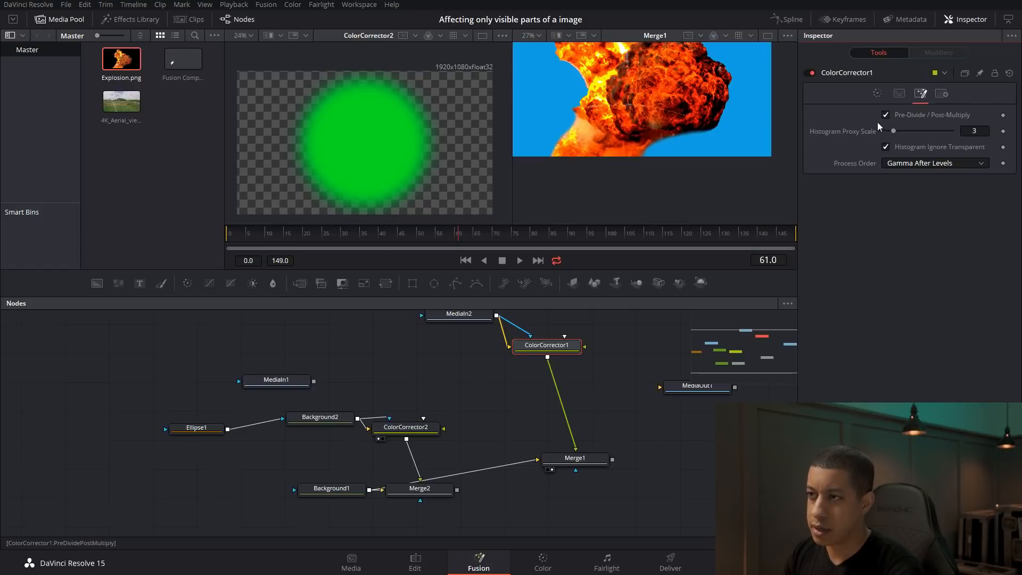
mouse_move(572, 136)
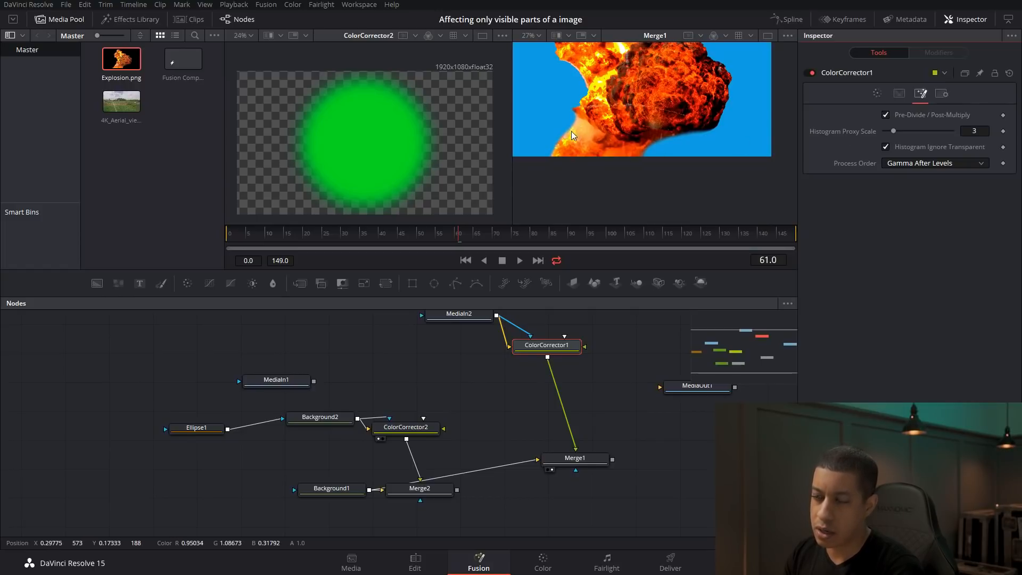
mouse_move(556, 129)
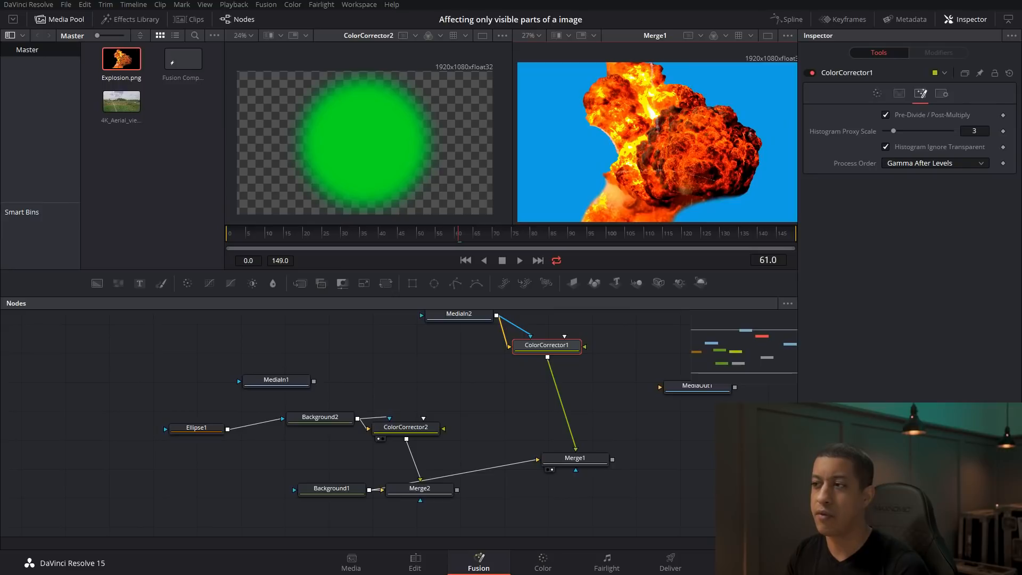
right_click(644, 155)
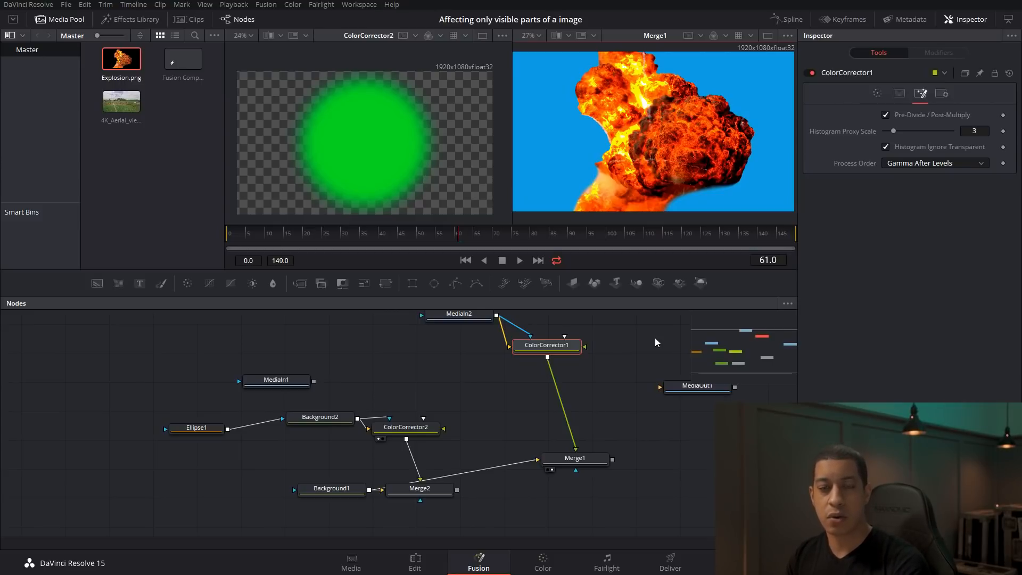
mouse_move(648, 345)
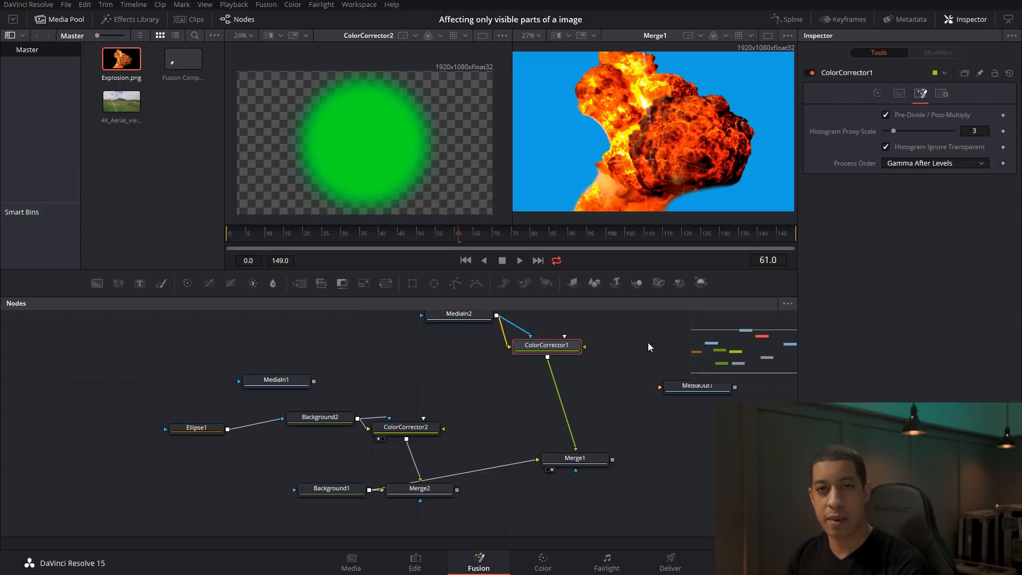